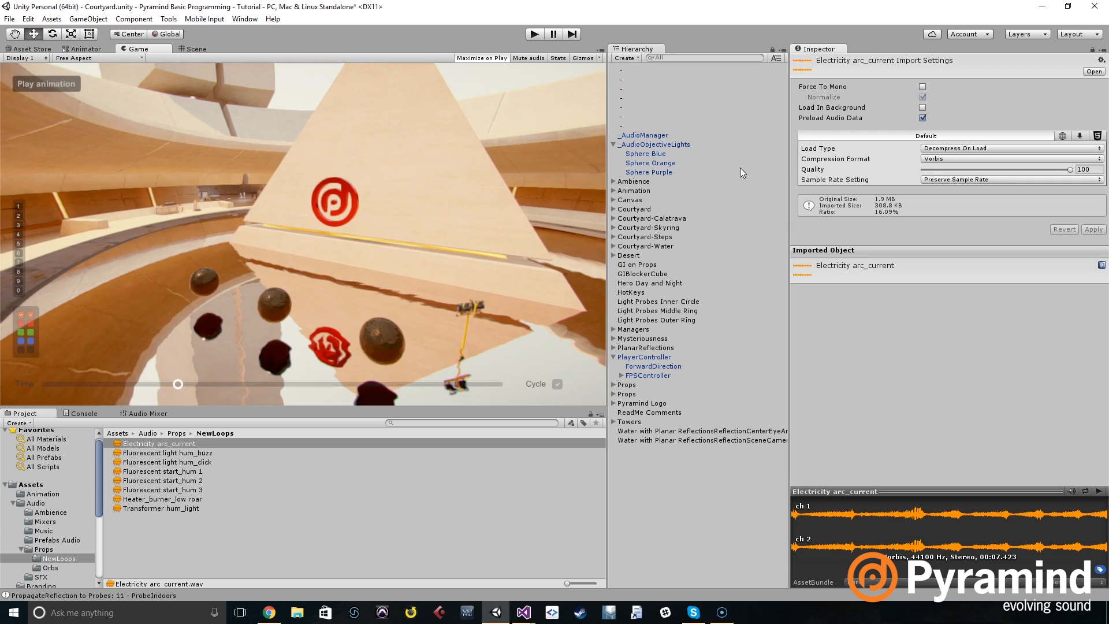
mouse_move(697, 142)
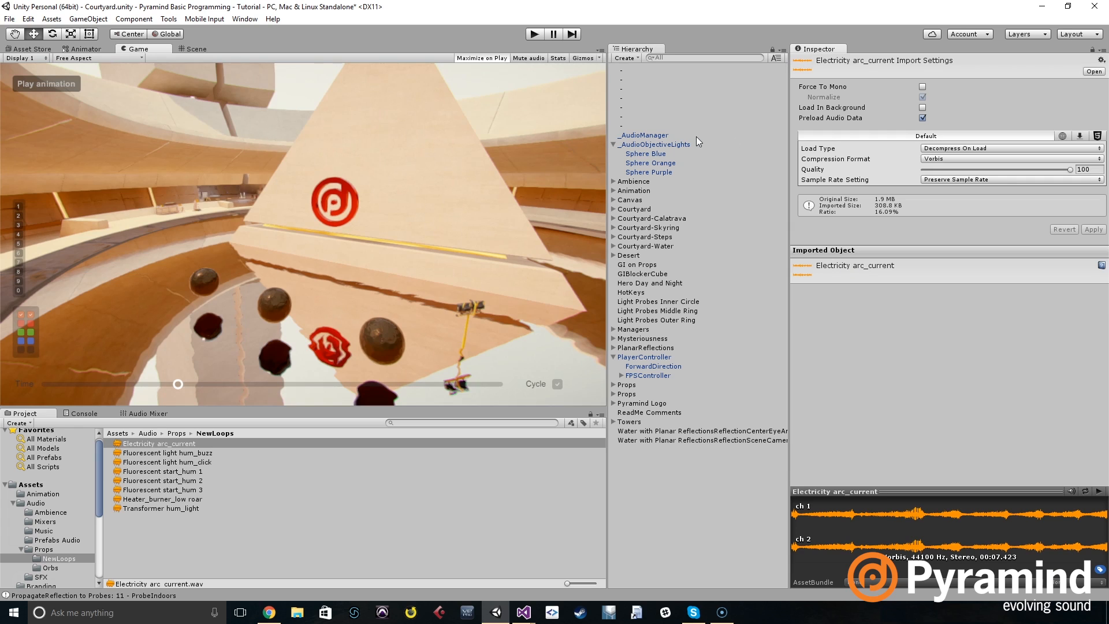
mouse_move(745, 205)
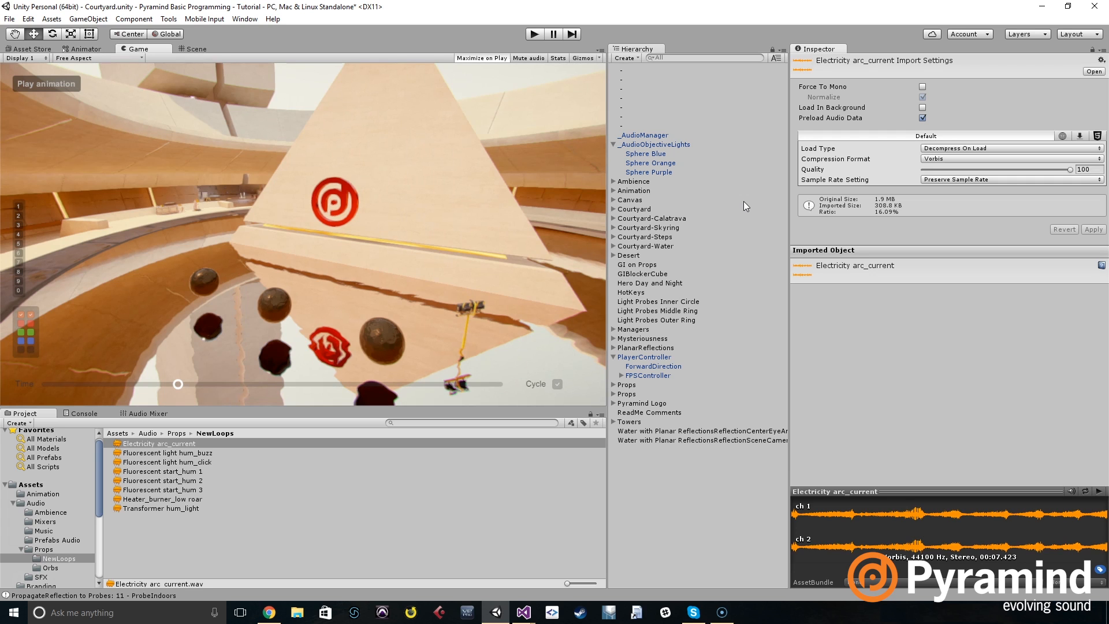
mouse_move(638, 191)
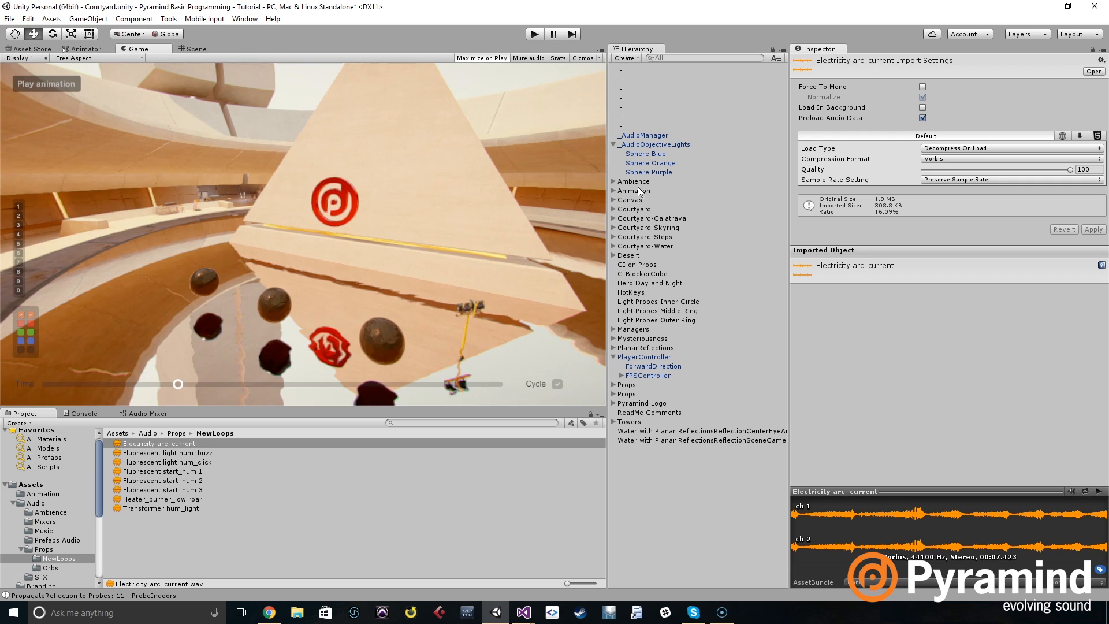
mouse_move(642, 134)
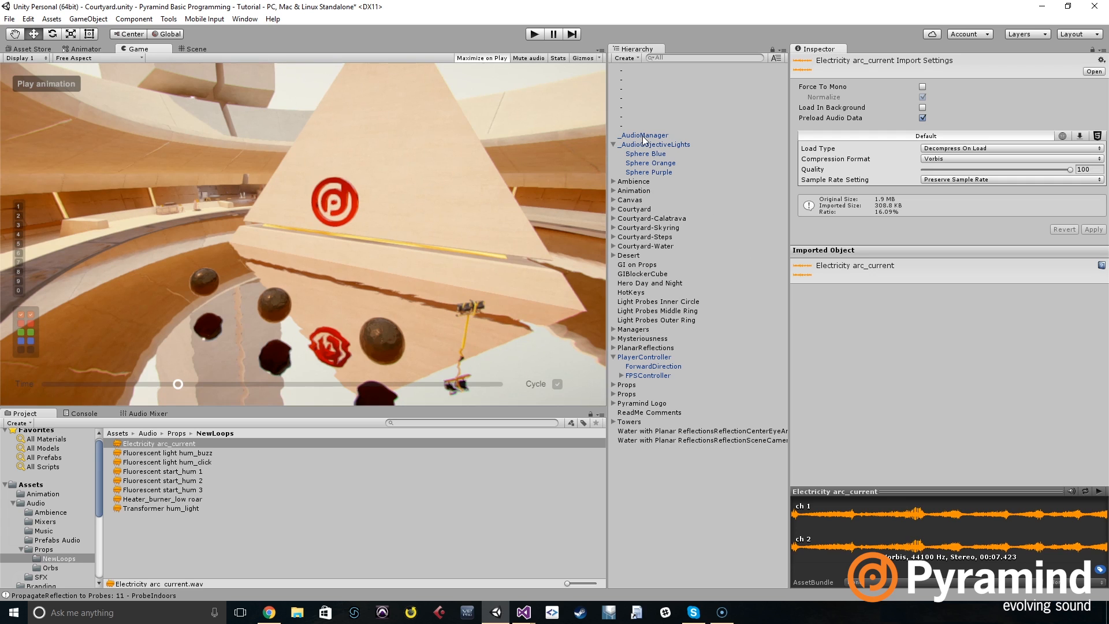
Step: Declare public void PlaySoundPyramind(AudioClip clip, GameObject objectToPlayOn) below Awake in AudioManager
left_click(644, 135)
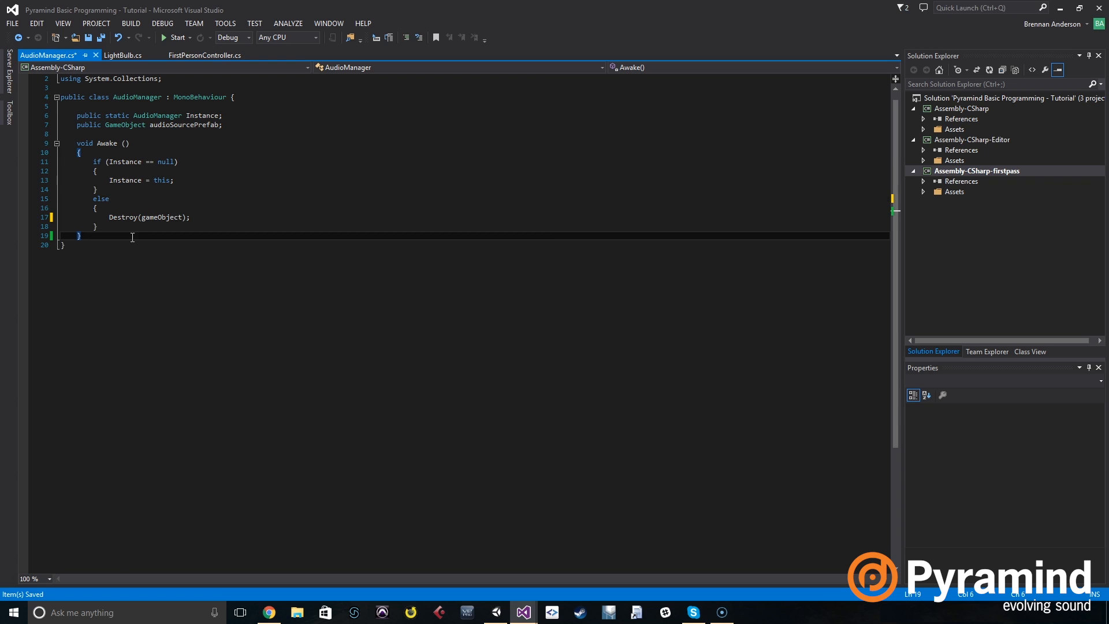
mouse_move(280, 268)
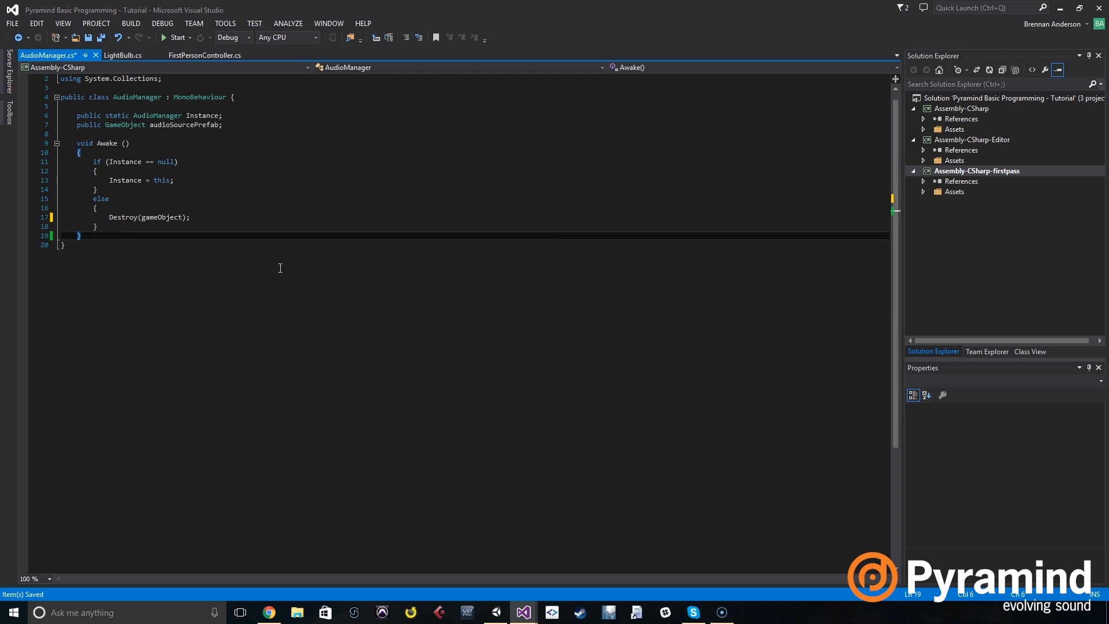
mouse_move(349, 185)
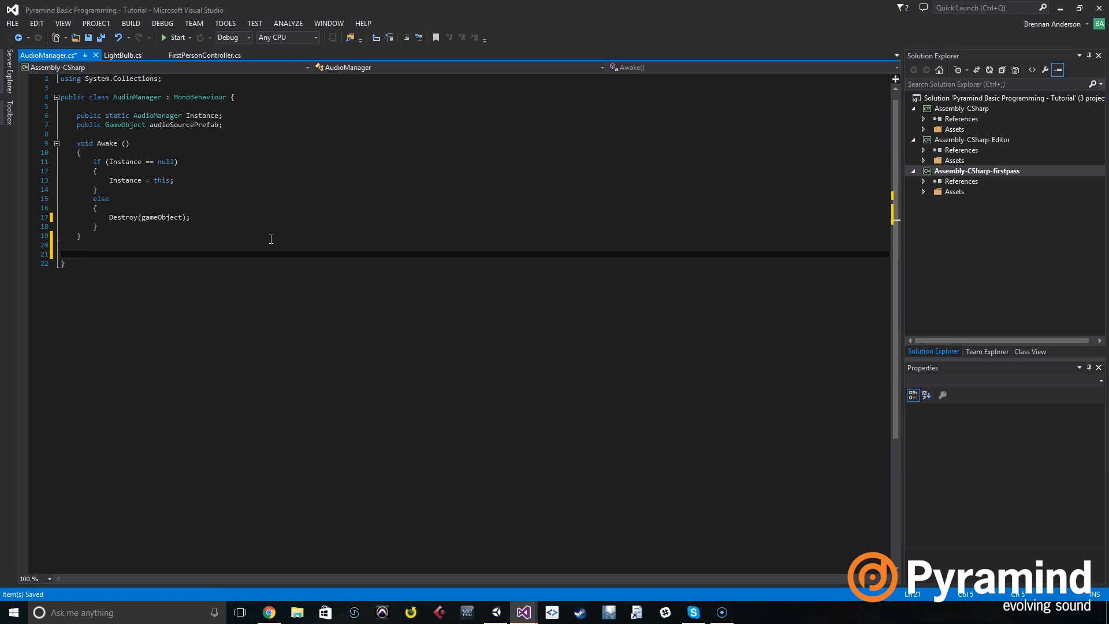
left_click(76, 253)
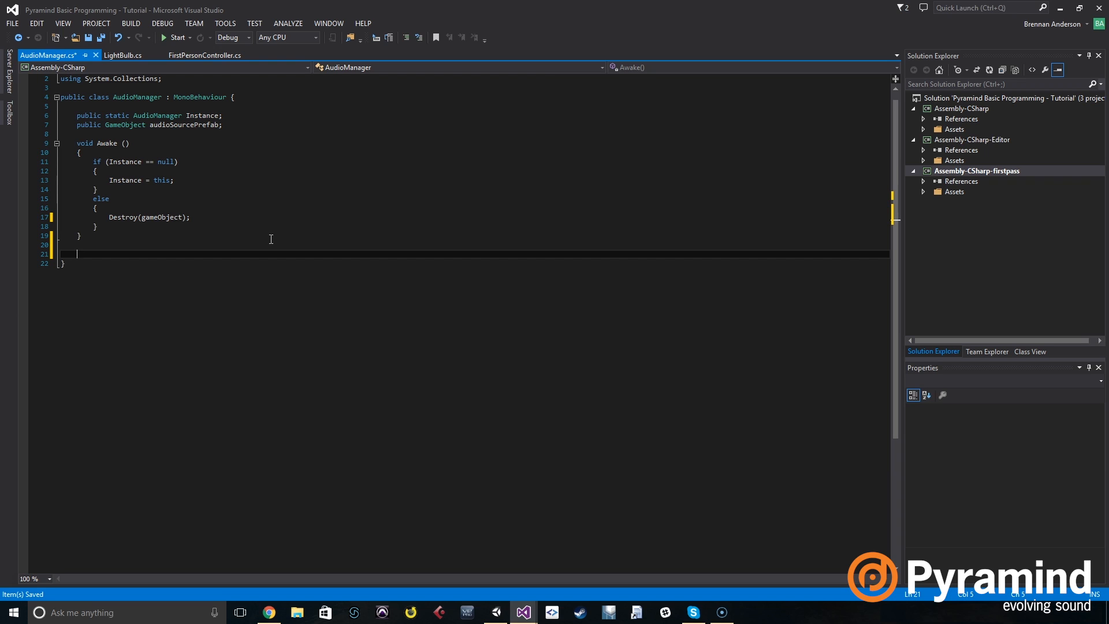
type("pub")
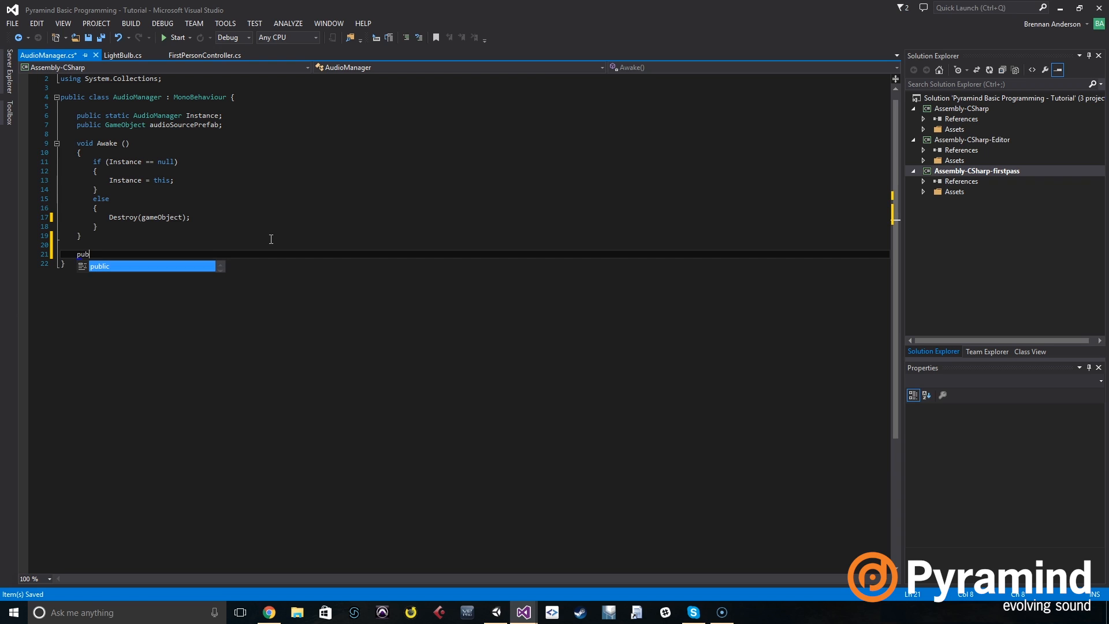
type("void PlaySo")
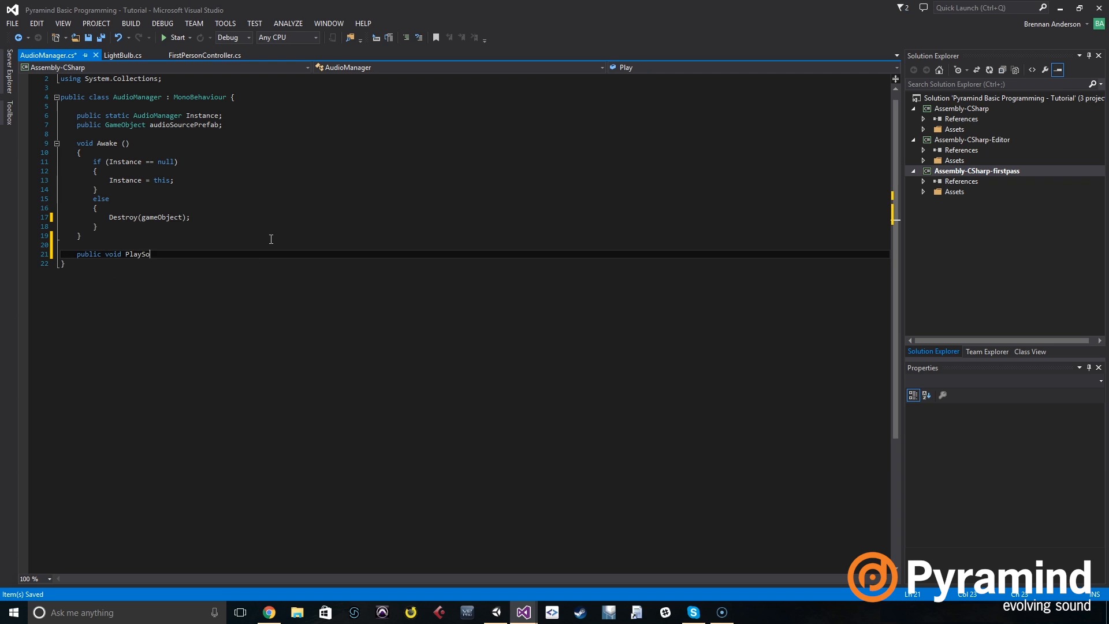
type("undP")
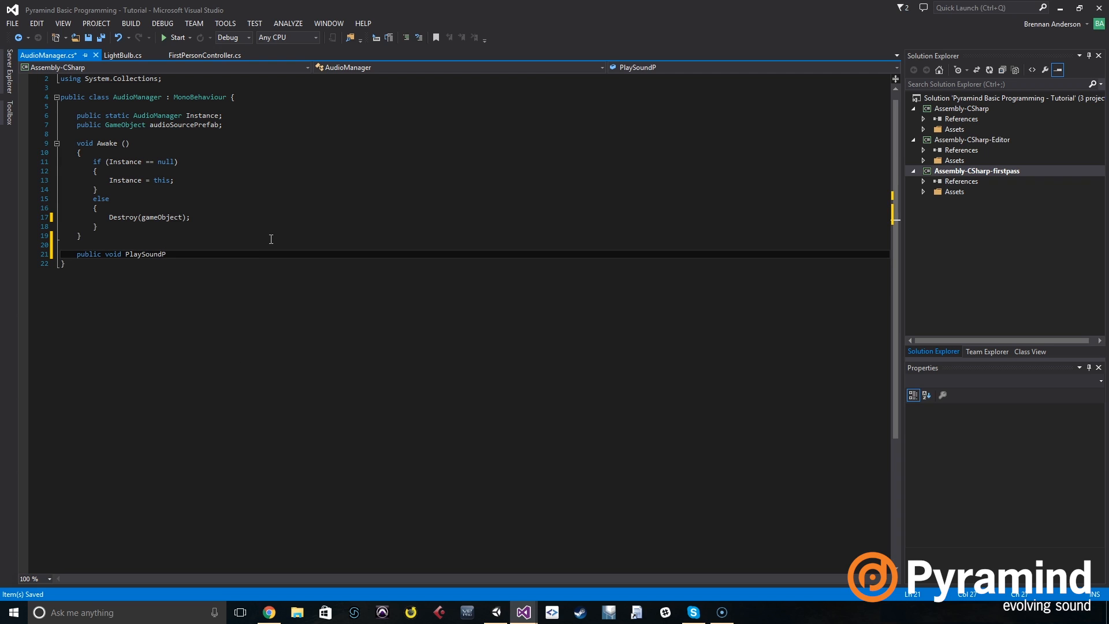
type("yramind ()")
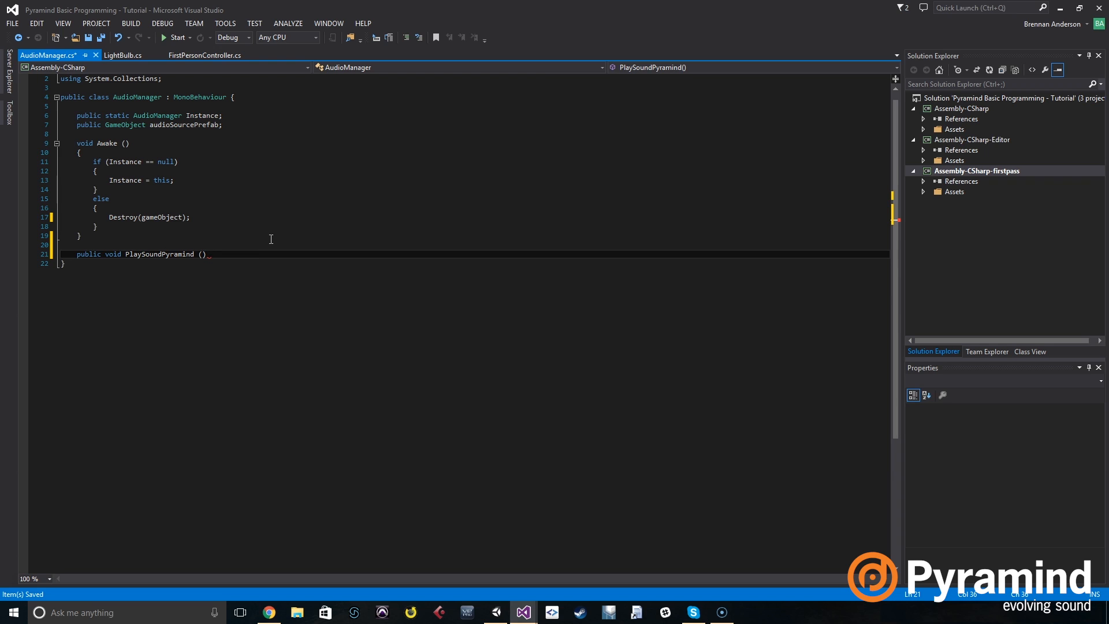
type("AudioClip")
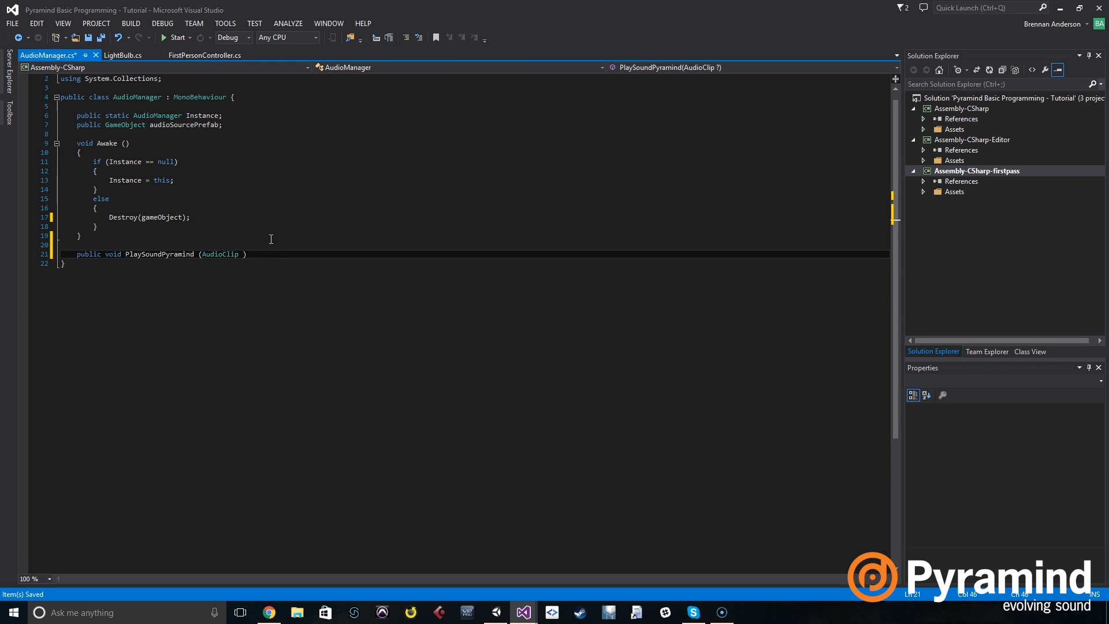
type("clip, G")
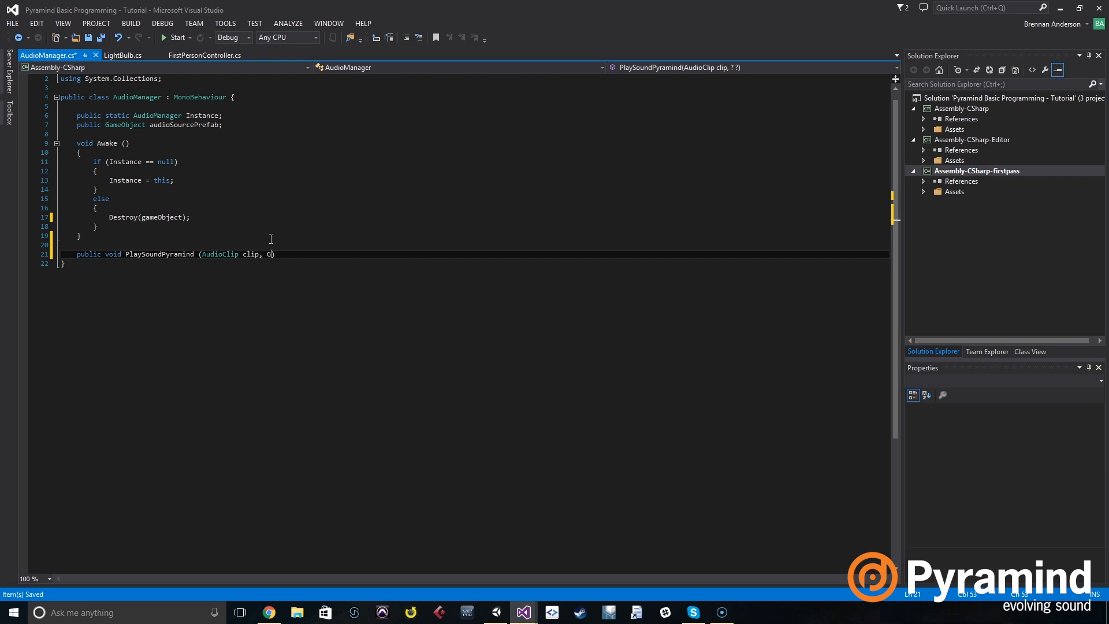
type("ameObject")
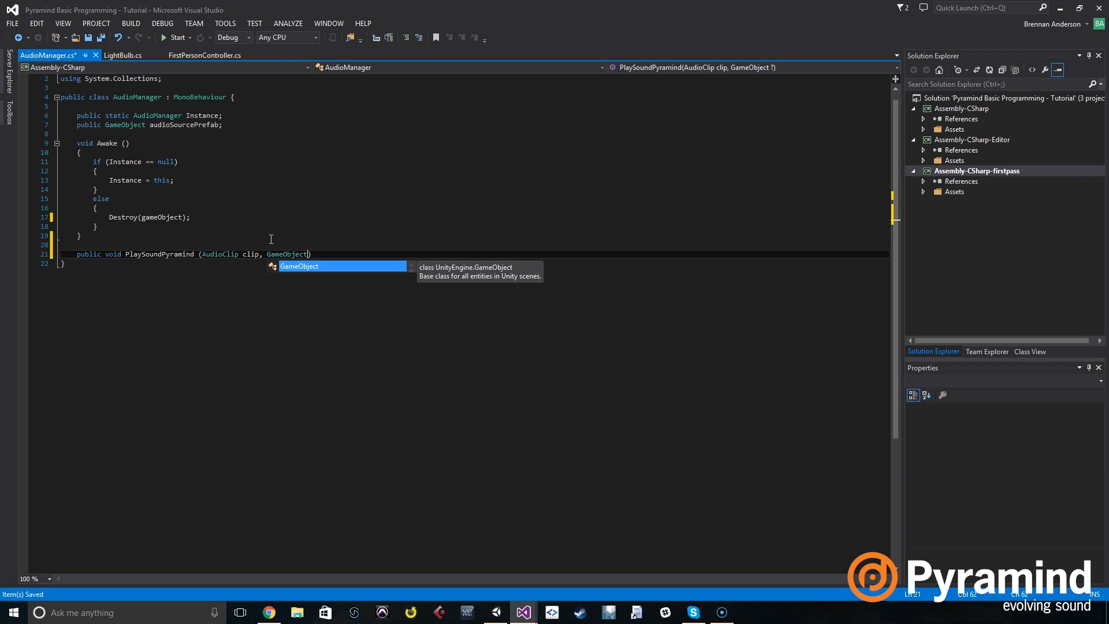
type("objectToPlay")
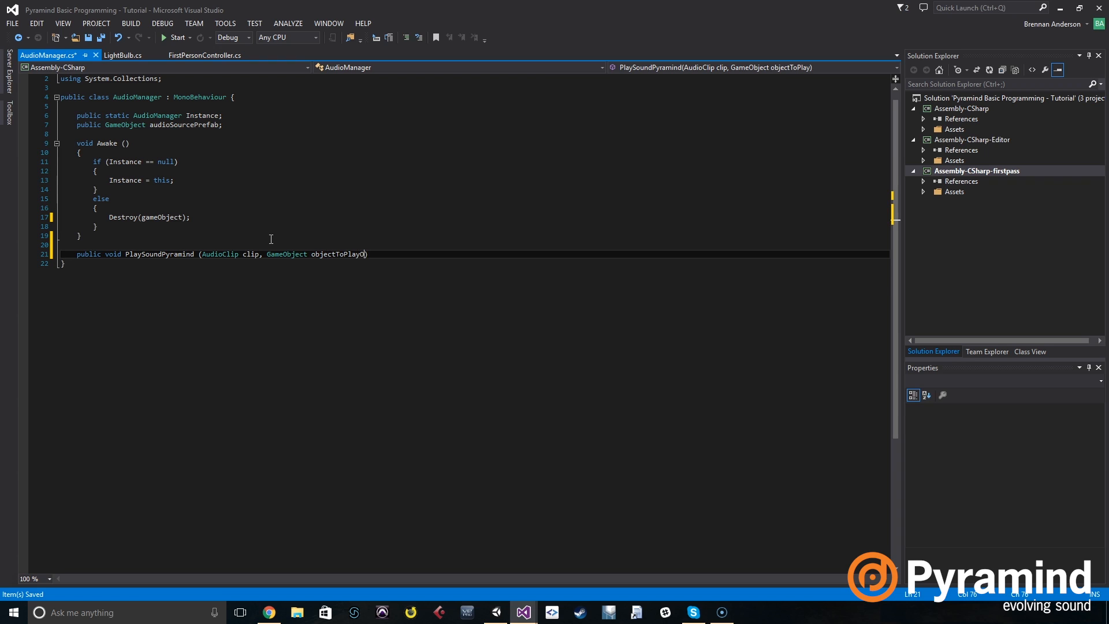
type("On")
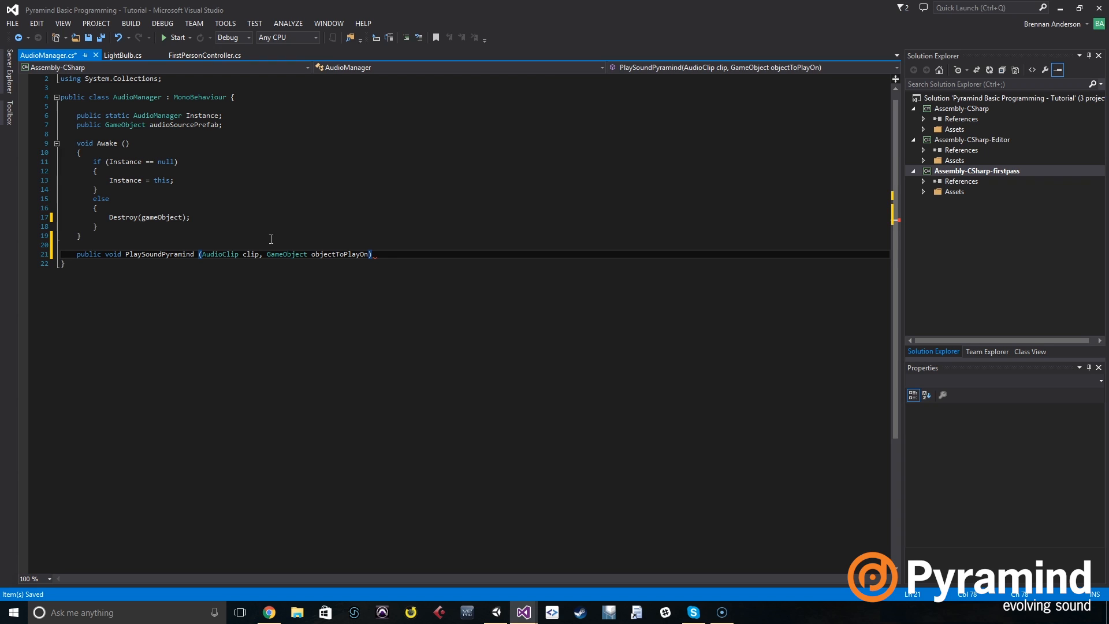
key("enter")
type("{")
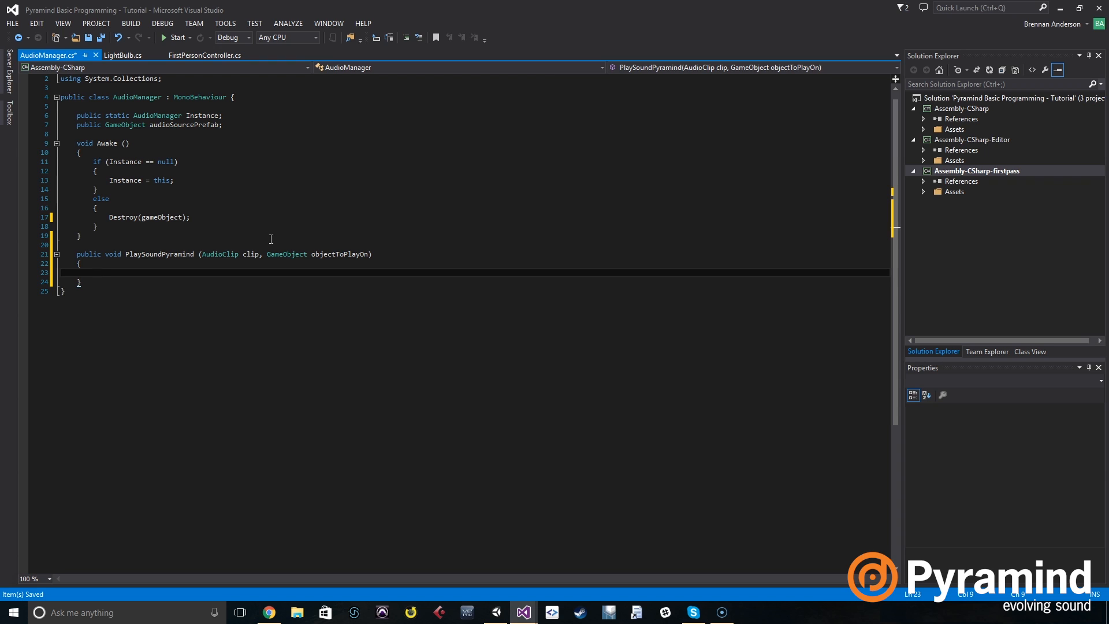
Step: Make PlaySoundPyramind call AudioSource.PlayClipAtPoint(clip, objectToPlayOn.transform.position), then save AudioManager.cs
type("AudioSourc")
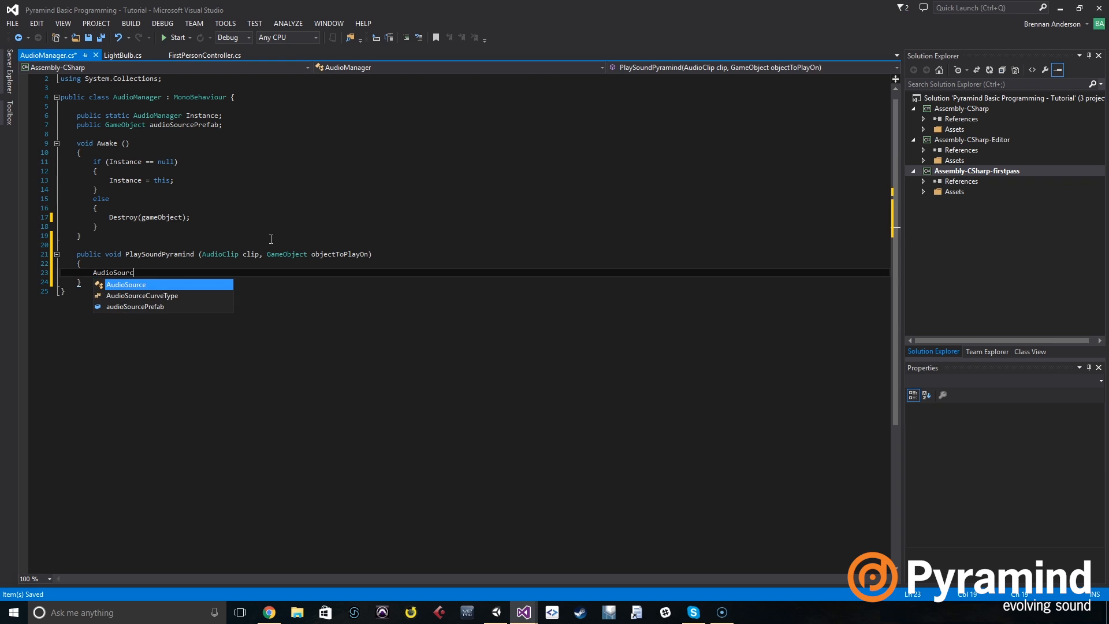
type(".Pla")
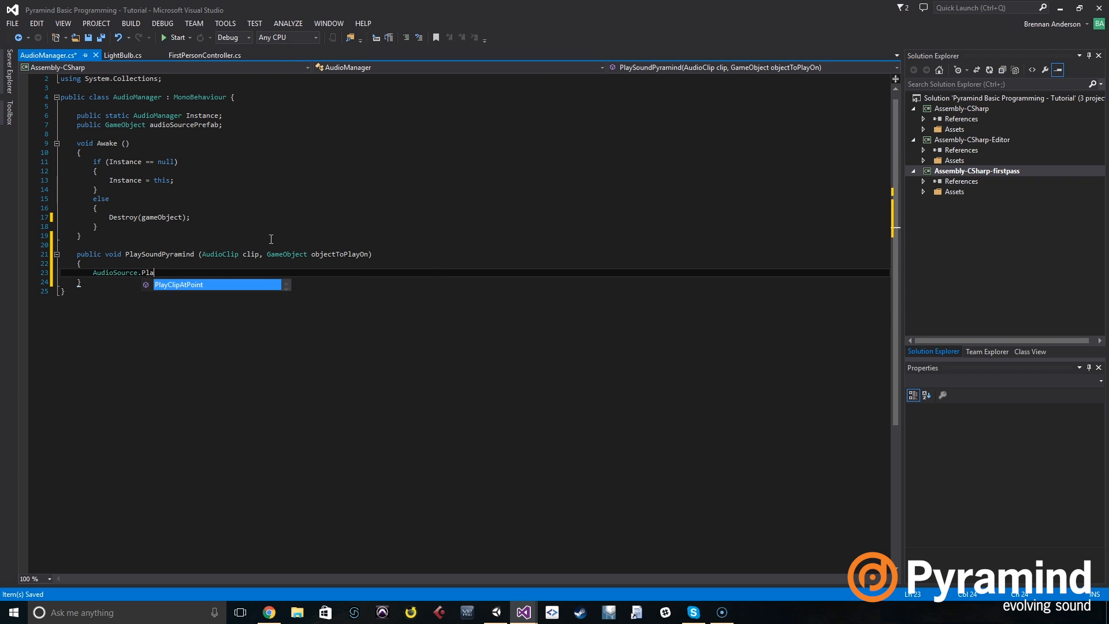
key("Tab")
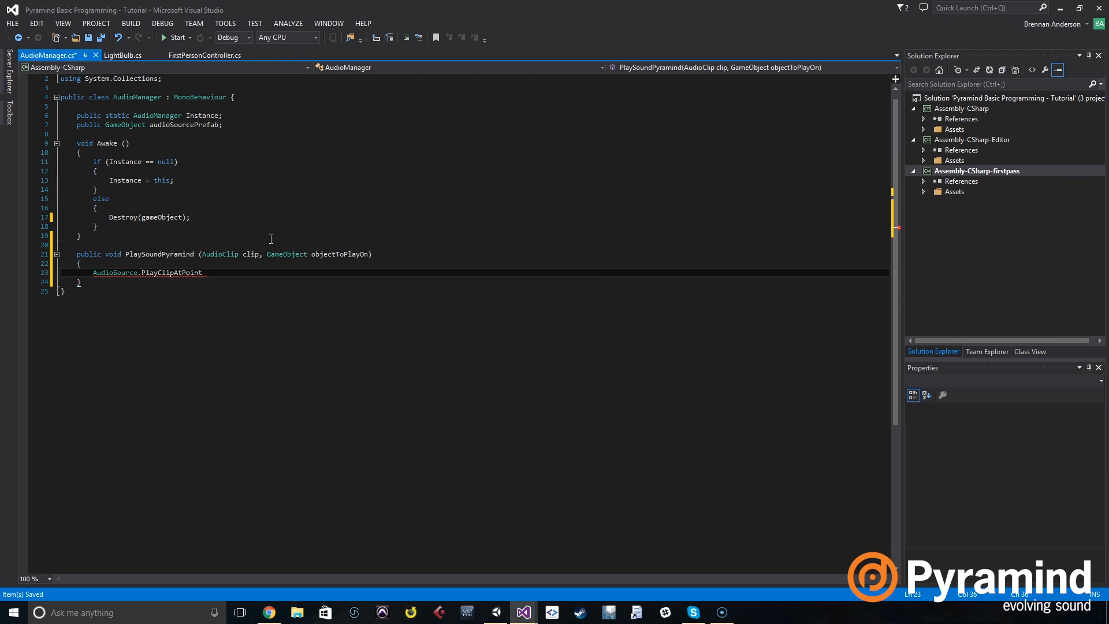
type("()")
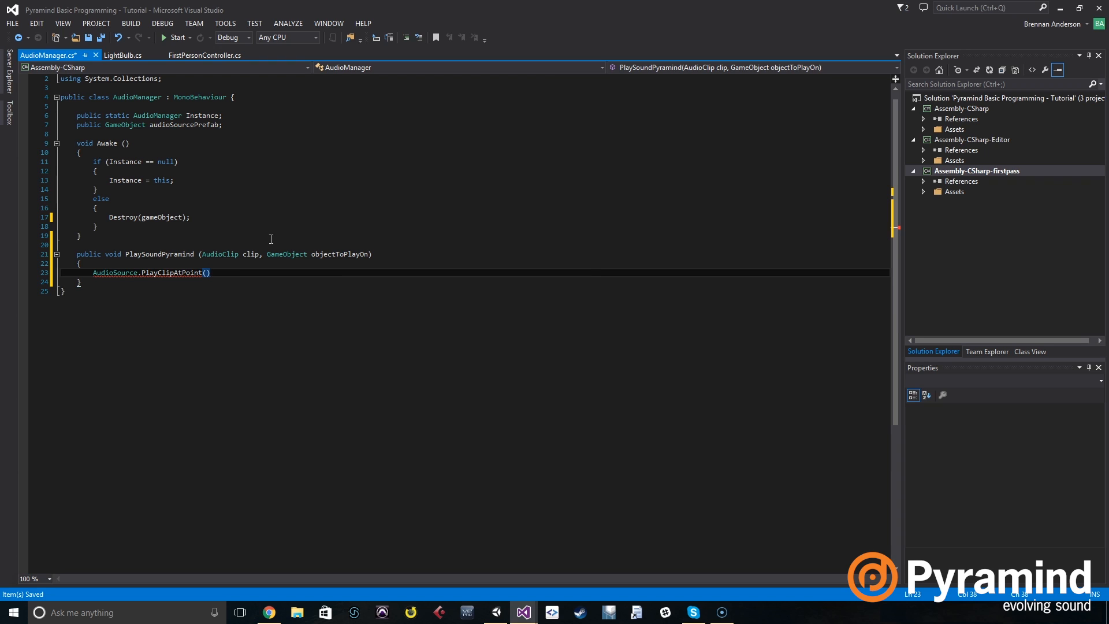
type(";")
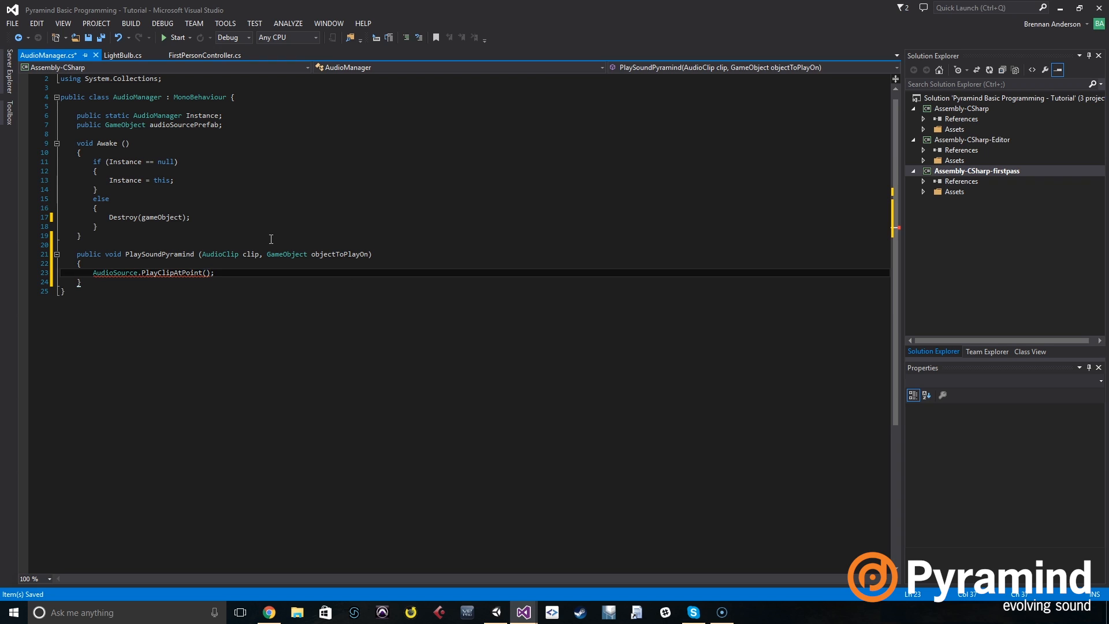
type("clip,")
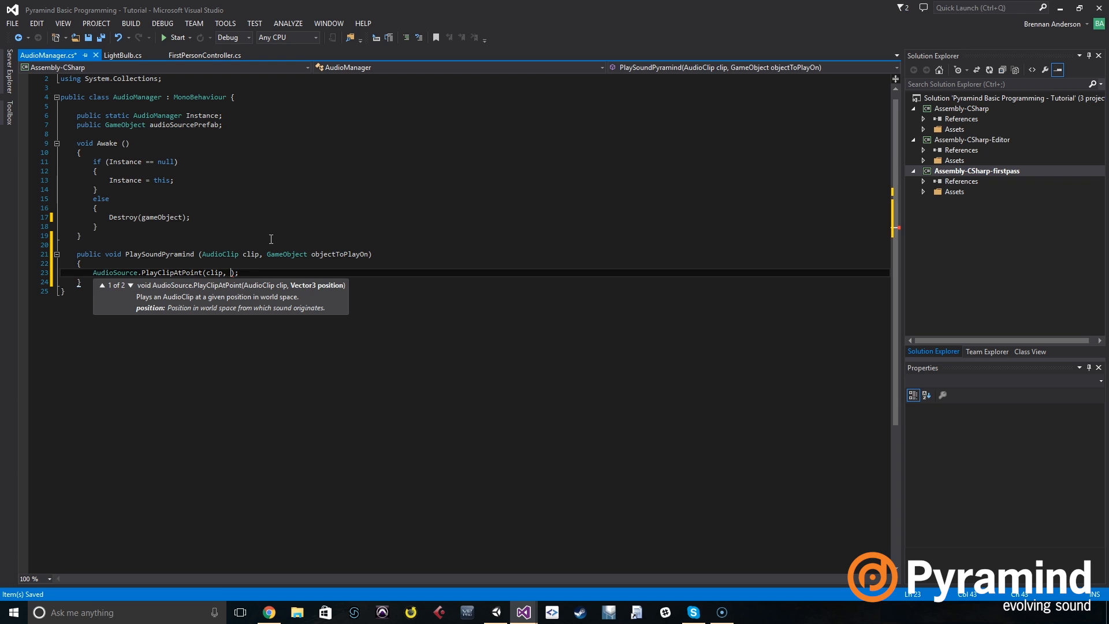
type("objectToPlayOn")
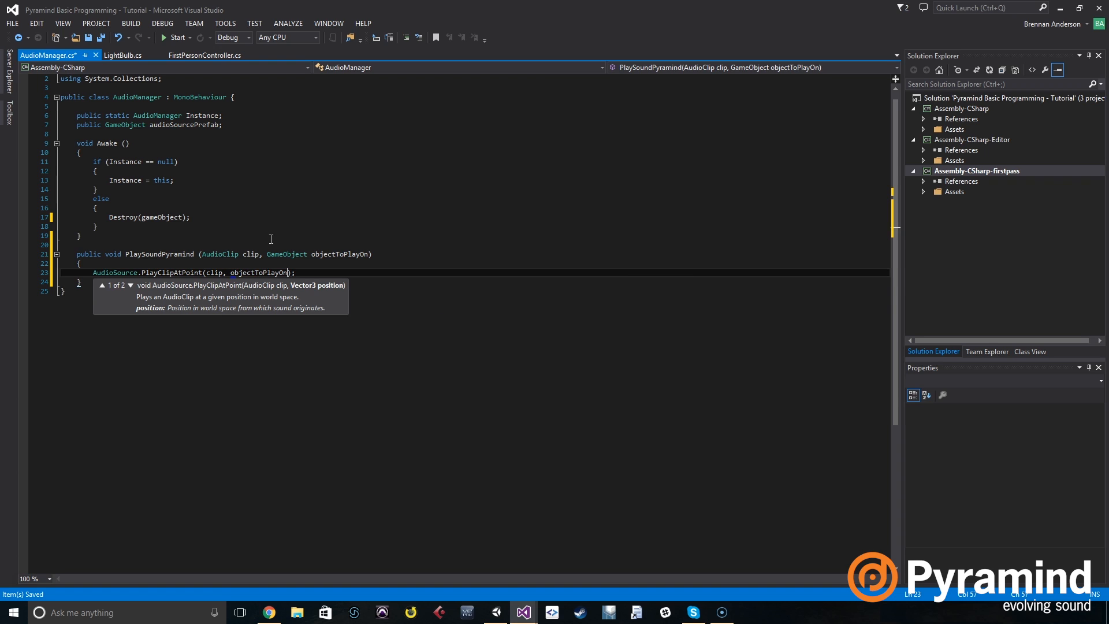
type(".transform.position")
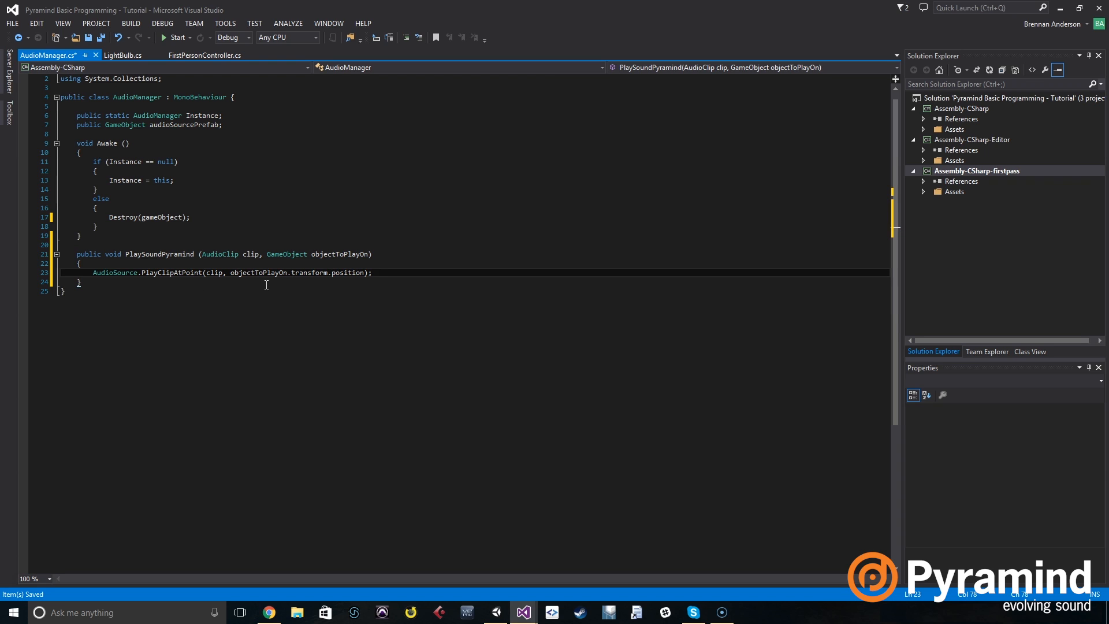
left_click(388, 272)
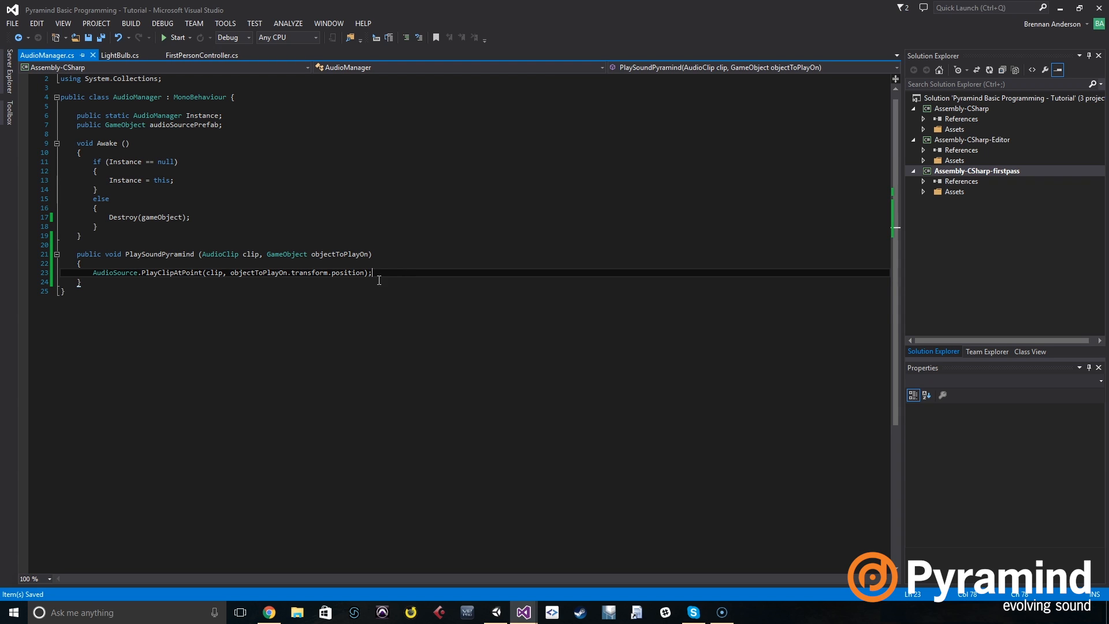
mouse_move(230, 163)
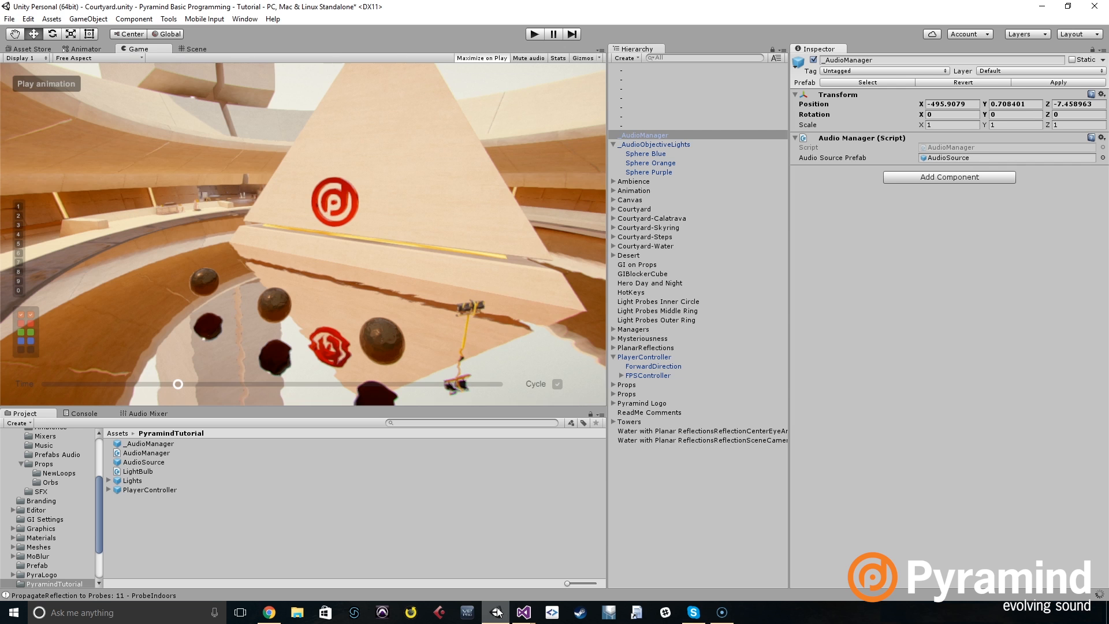
mouse_move(644, 157)
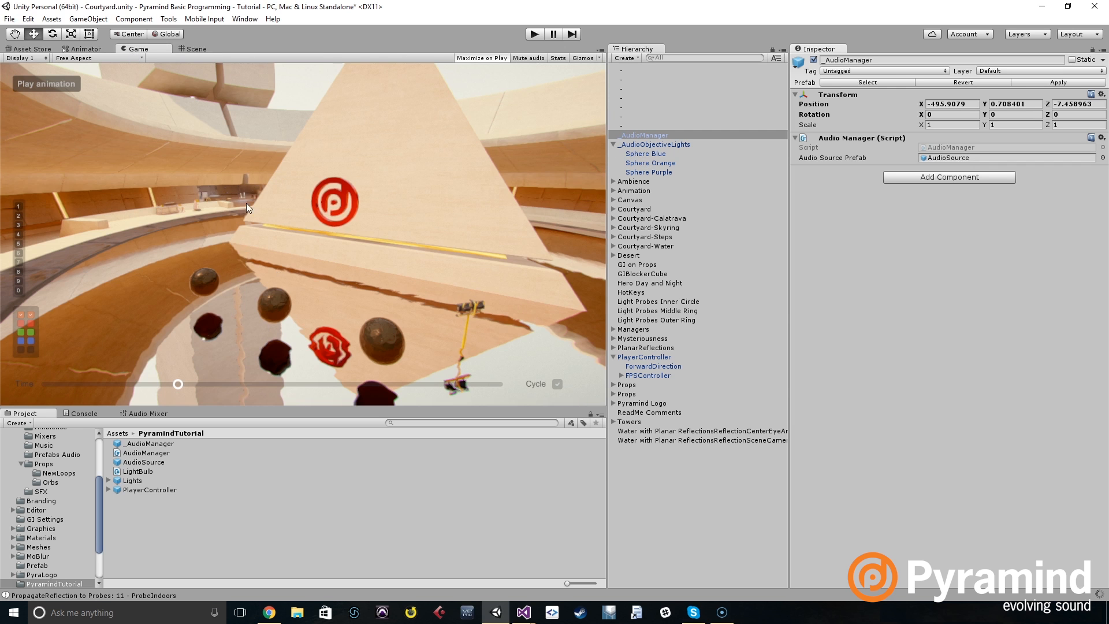
Step: Inspect the orange, purple and blue orb spheres, then open LightBulb.cs for editing
left_click(191, 48)
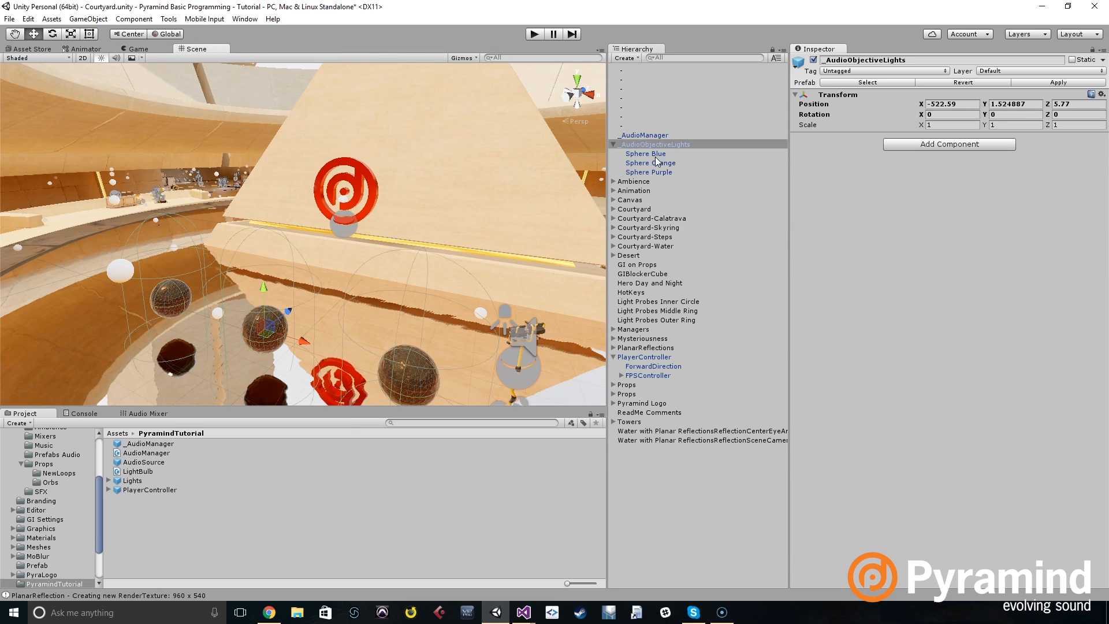
left_click(648, 163)
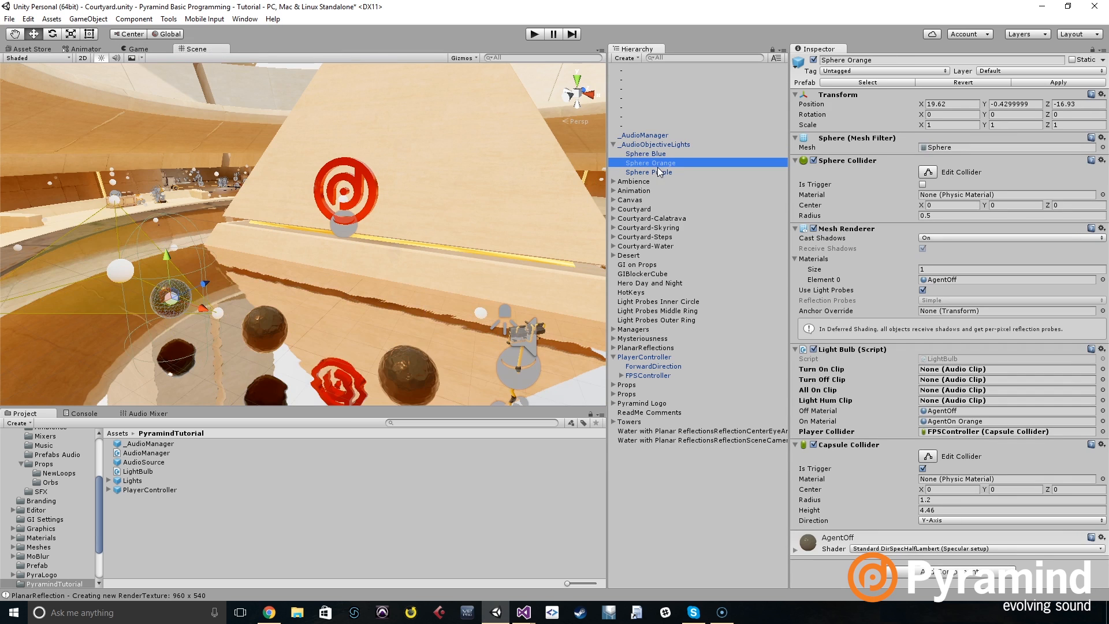
left_click(646, 172)
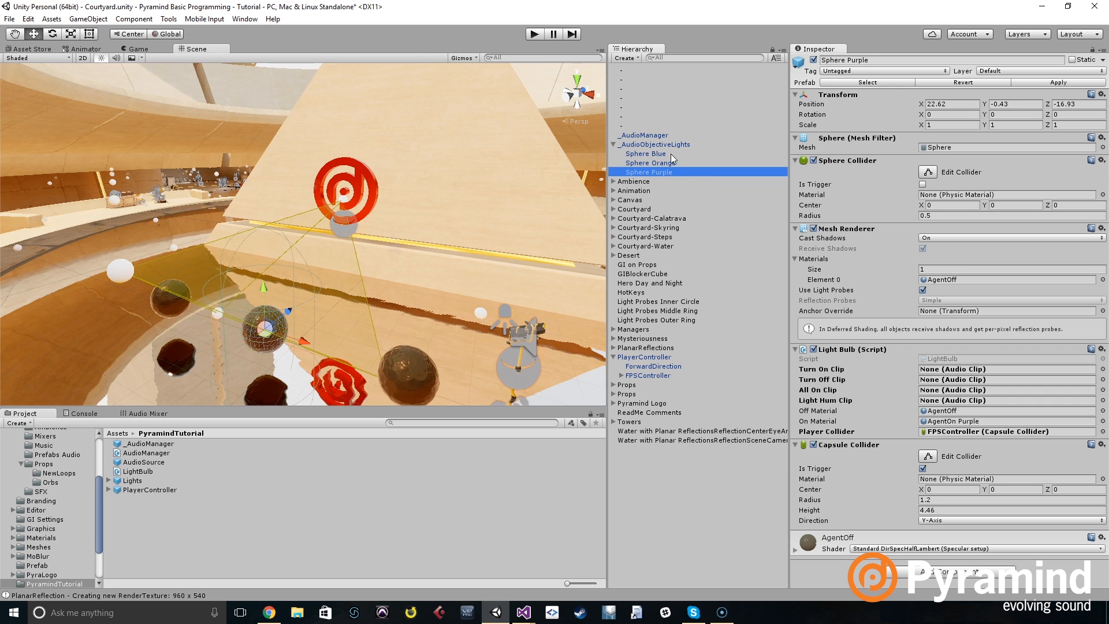
left_click(645, 153)
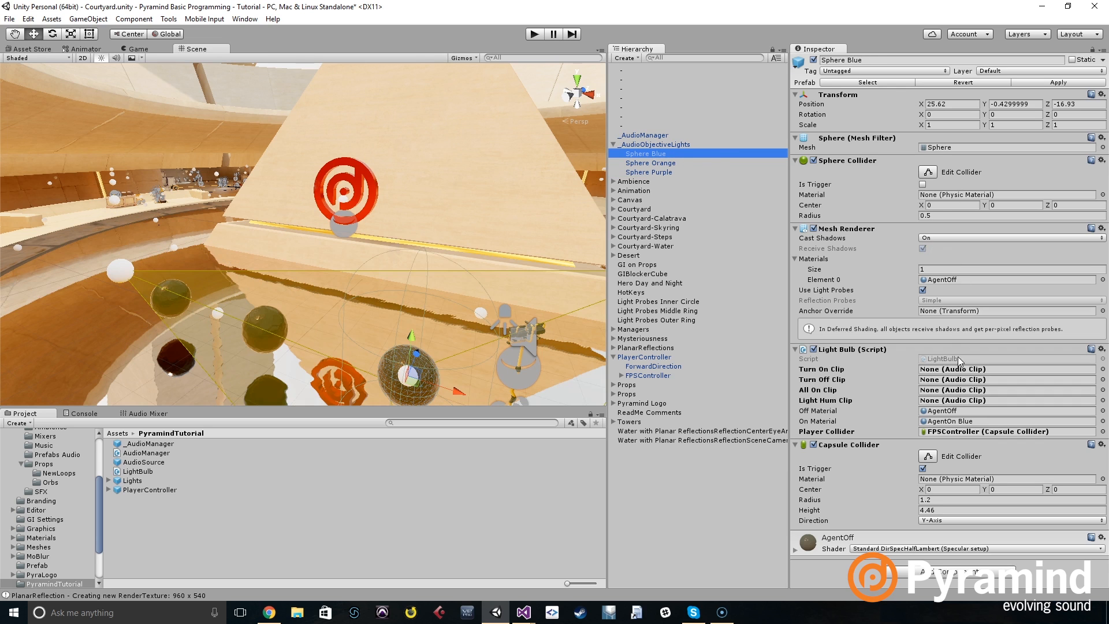
left_click(137, 471)
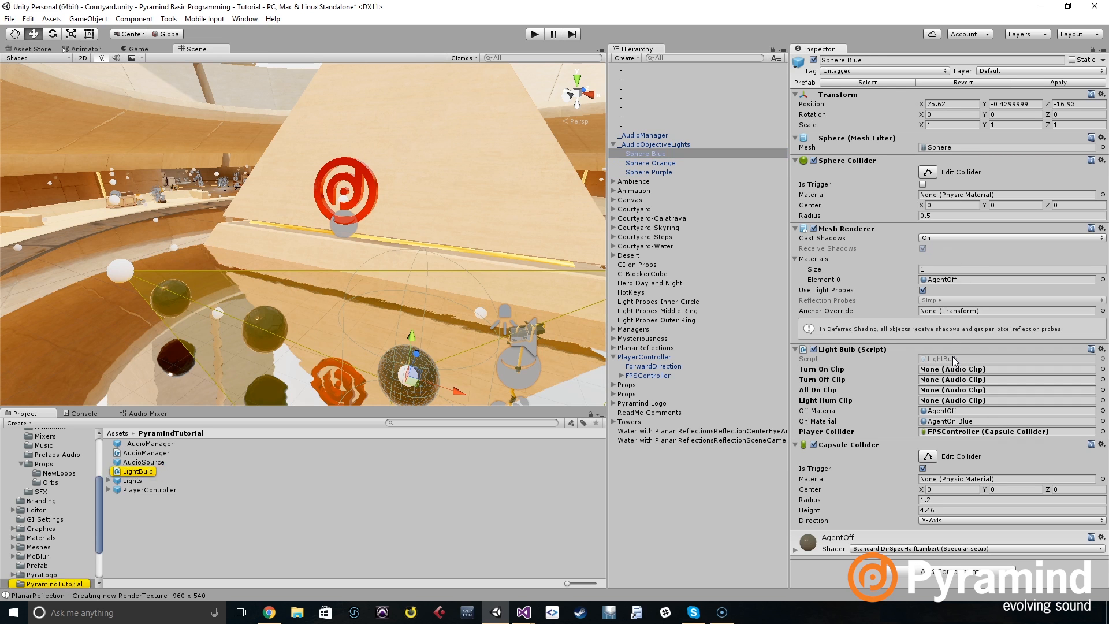
left_click(522, 611)
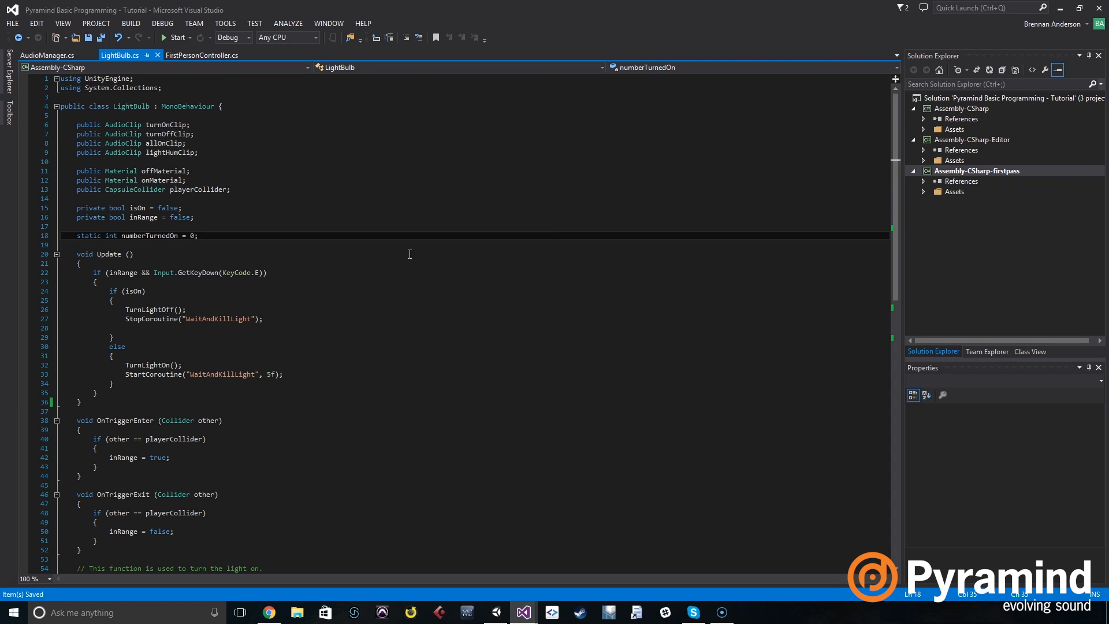
scroll("down", 3)
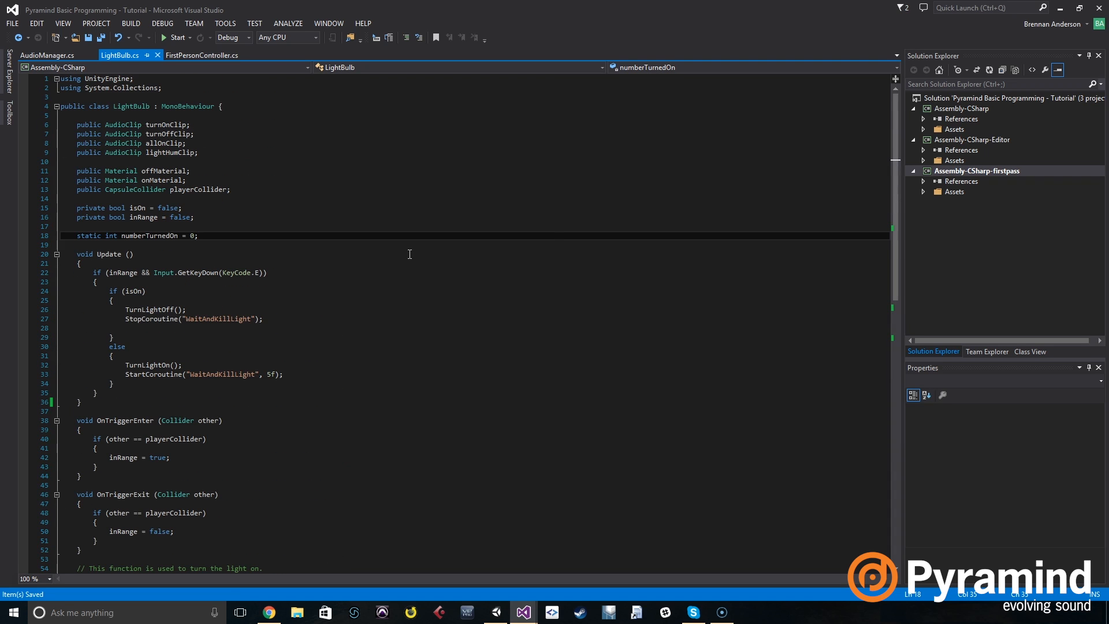
scroll("down", 3)
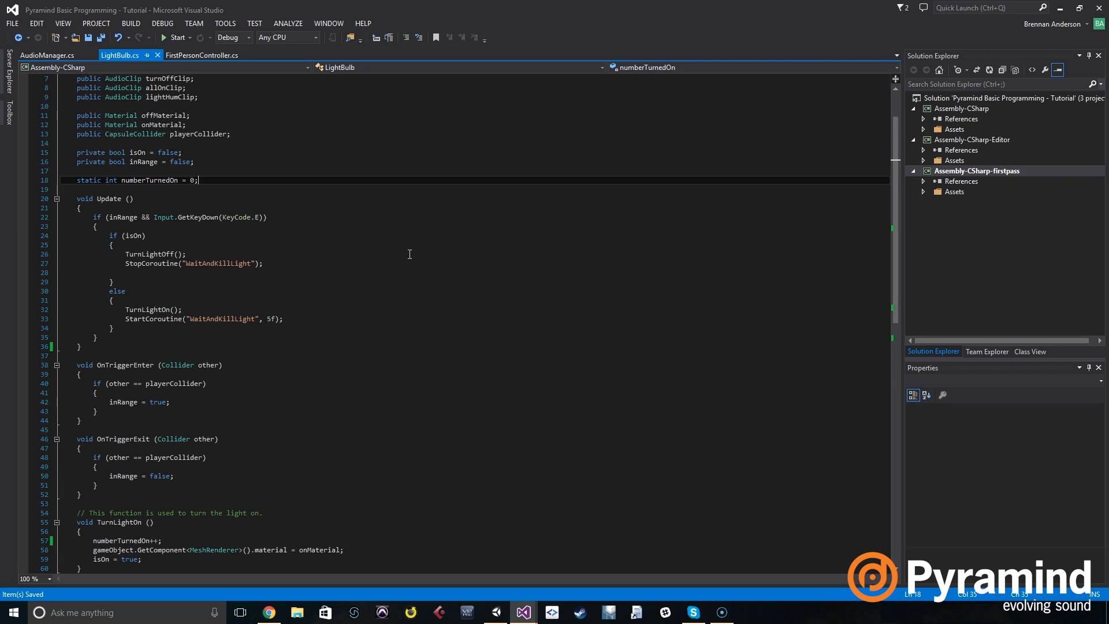
mouse_move(317, 251)
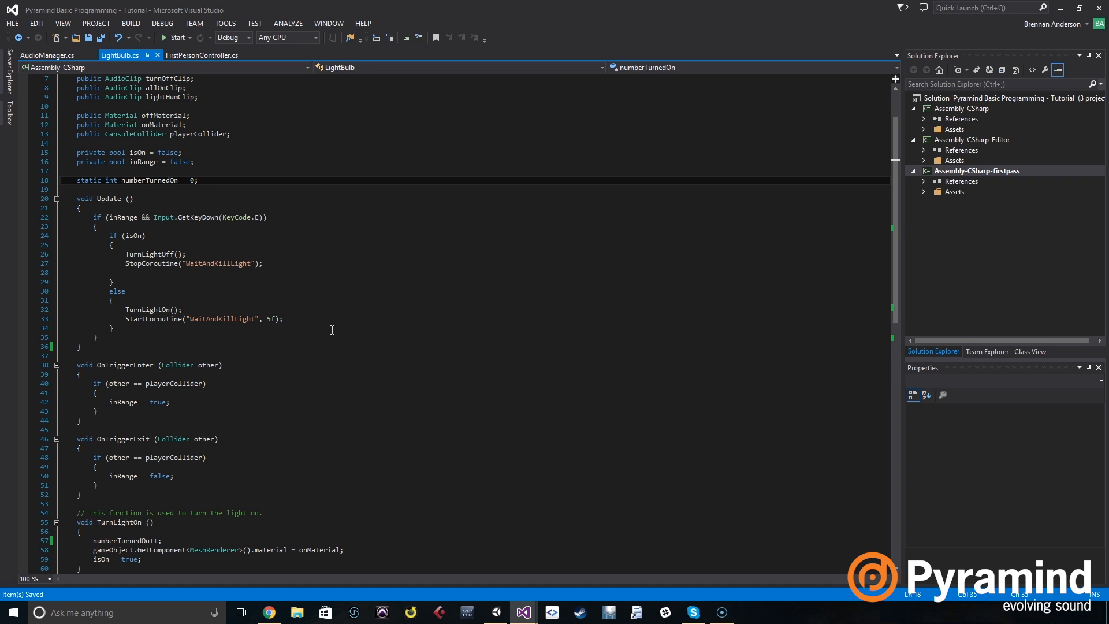
scroll("down", 3)
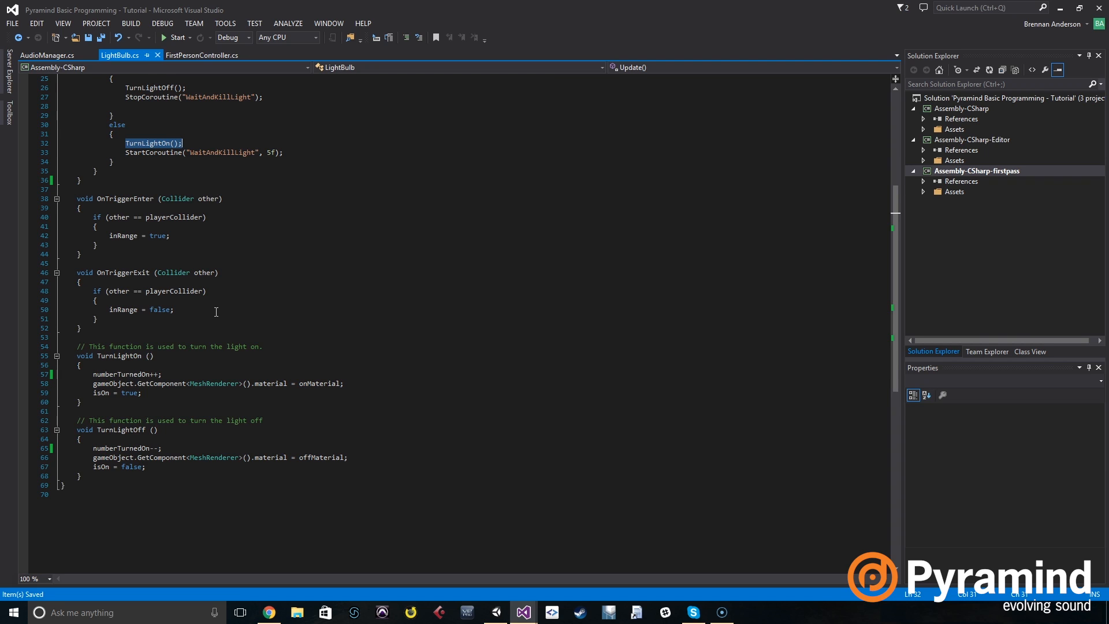
mouse_move(261, 346)
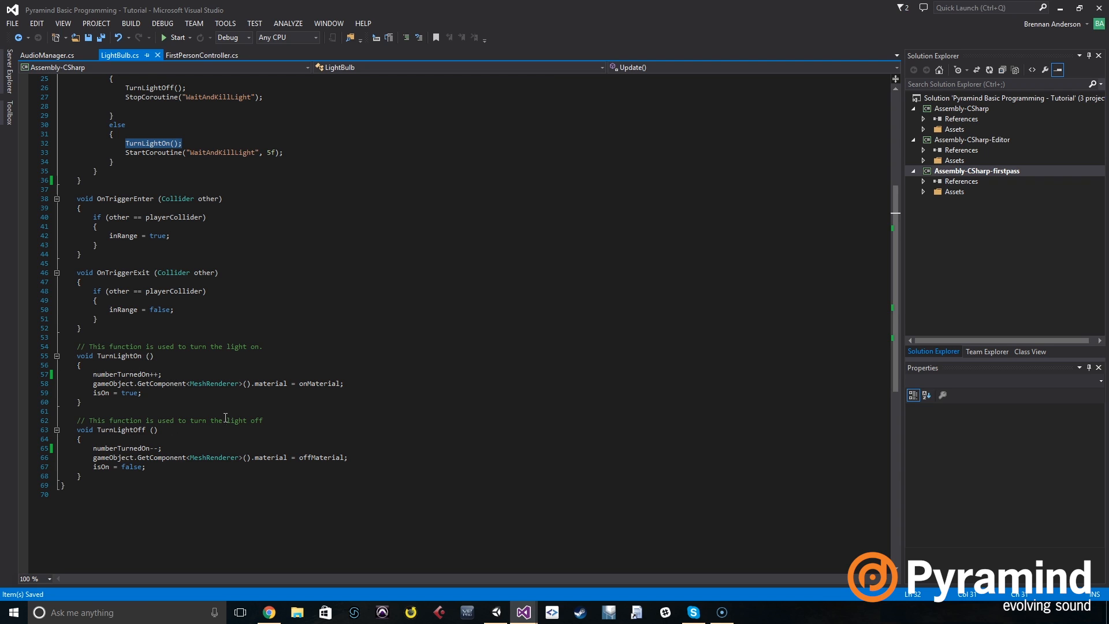
mouse_move(203, 403)
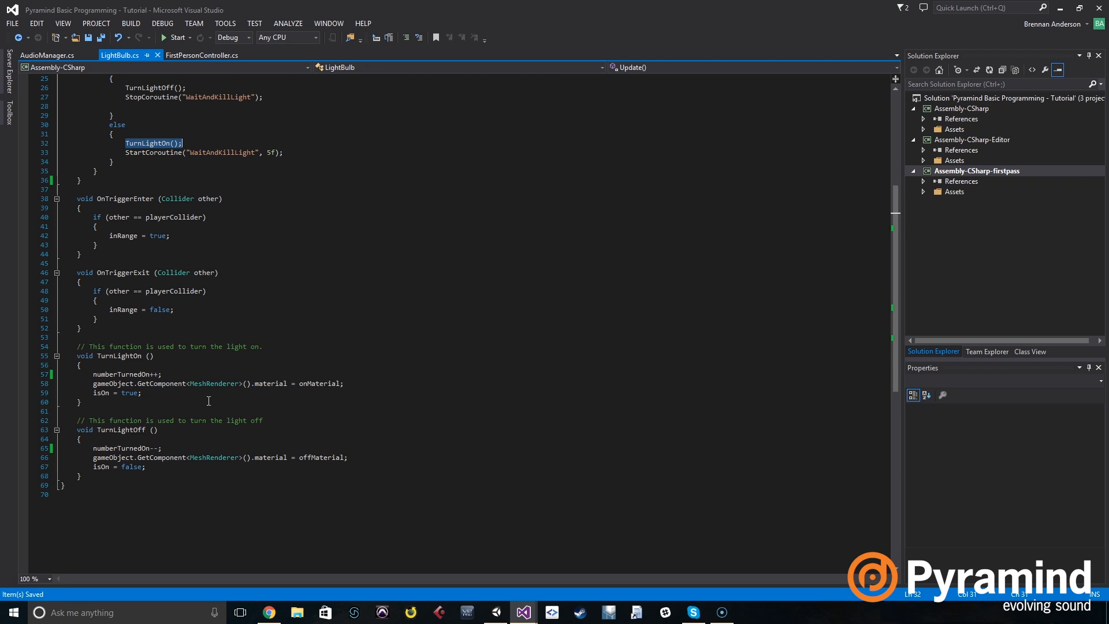
mouse_move(185, 390)
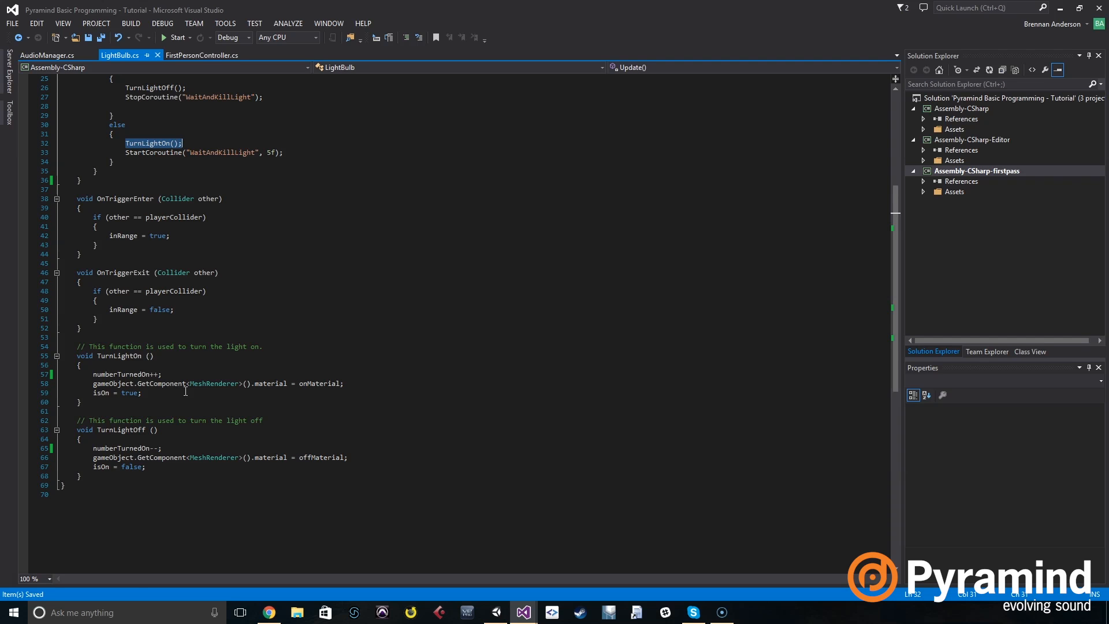
mouse_move(212, 382)
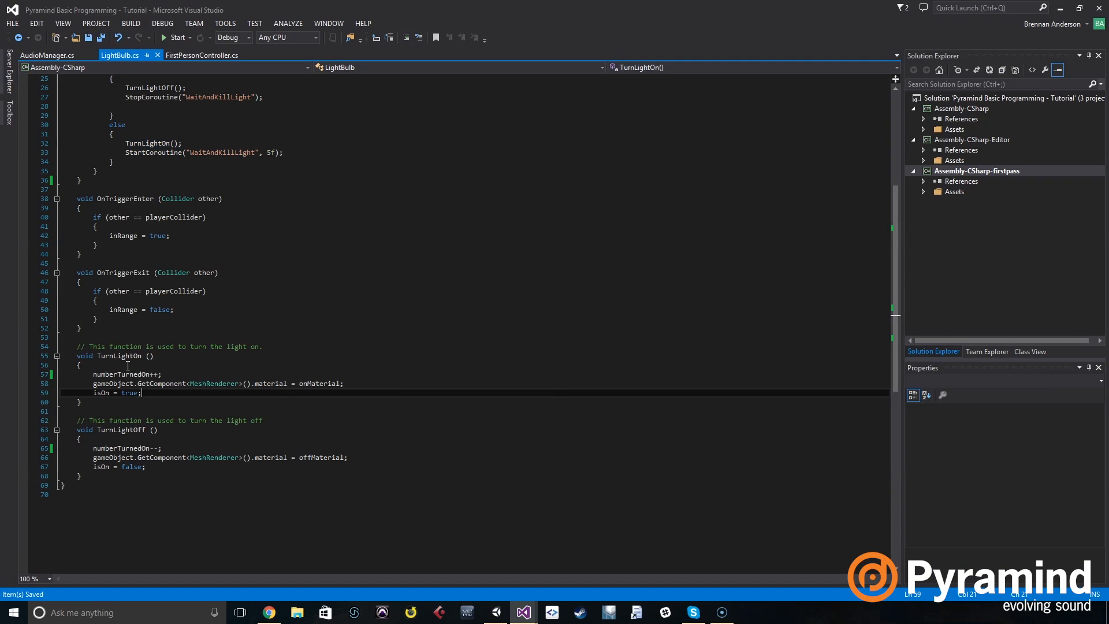
Step: Add AudioManager.Instance.PlaySoundPyramind(); after isOn = true in TurnLightOn
key("enter")
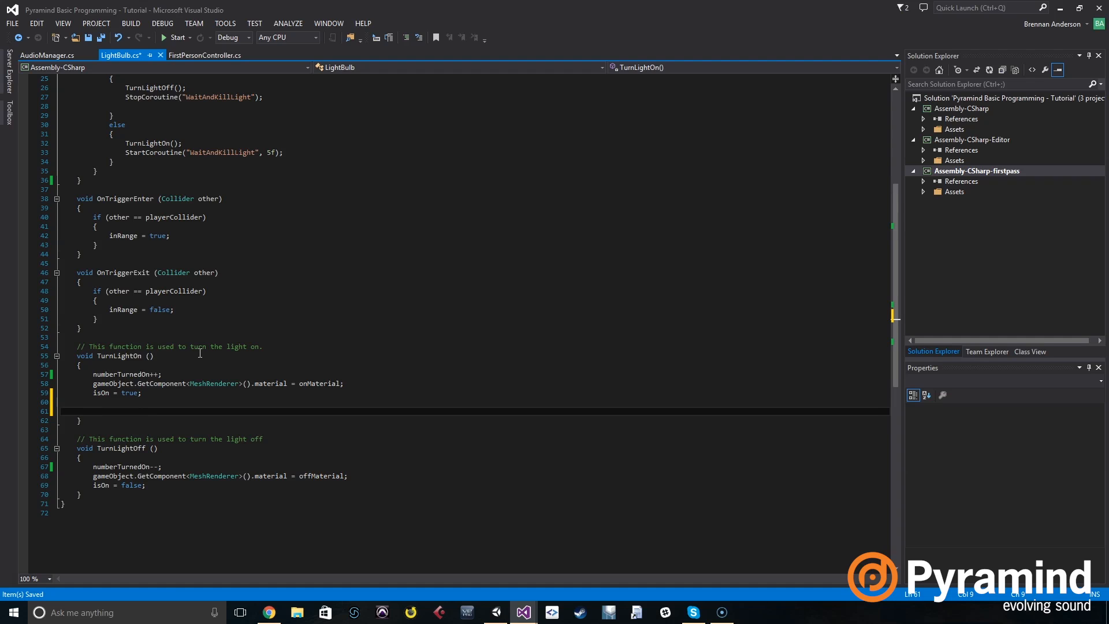
type("Audio")
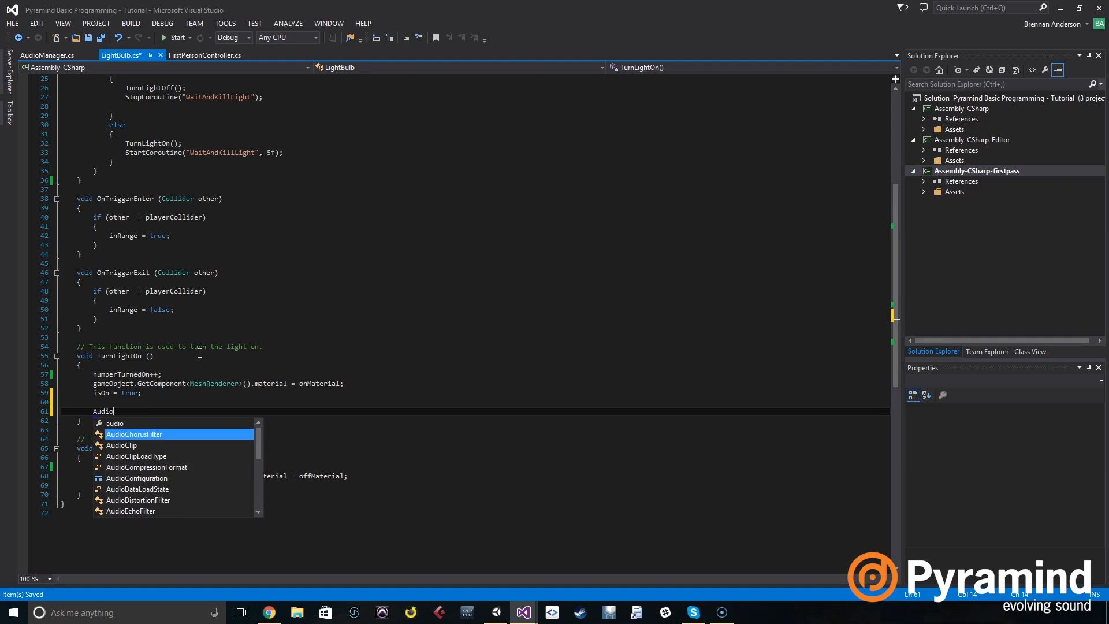
type("Manager")
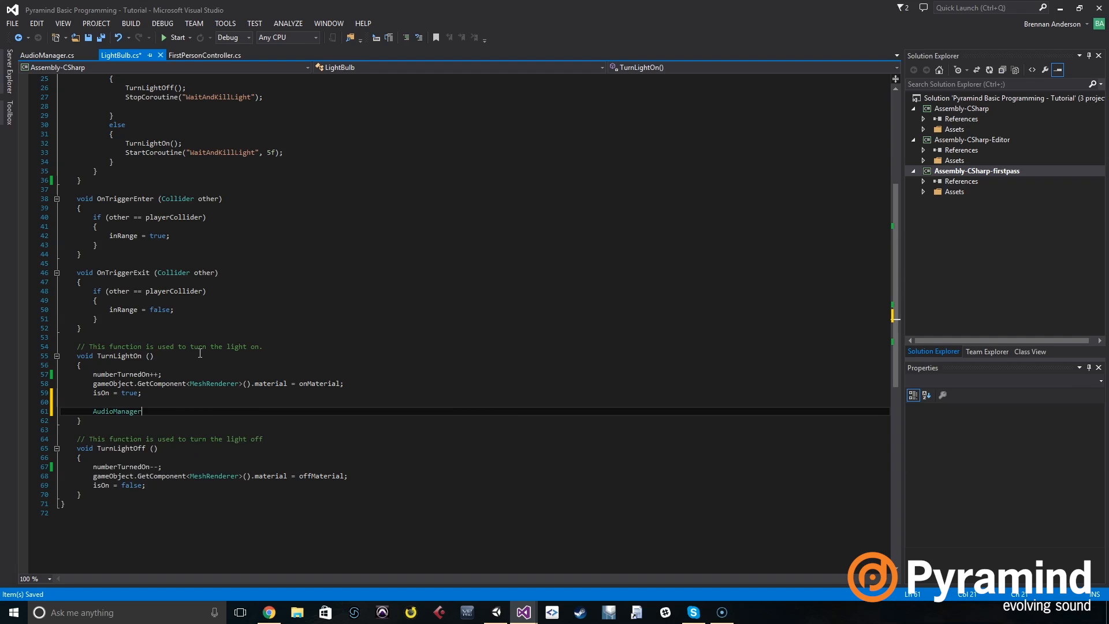
type(".Inst")
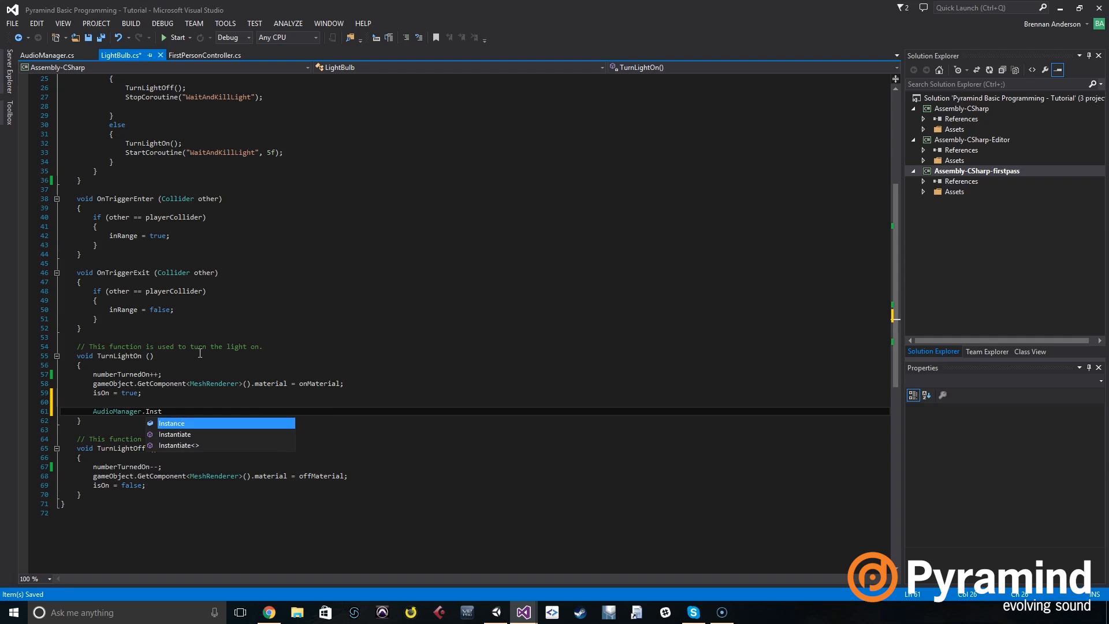
key("Tab")
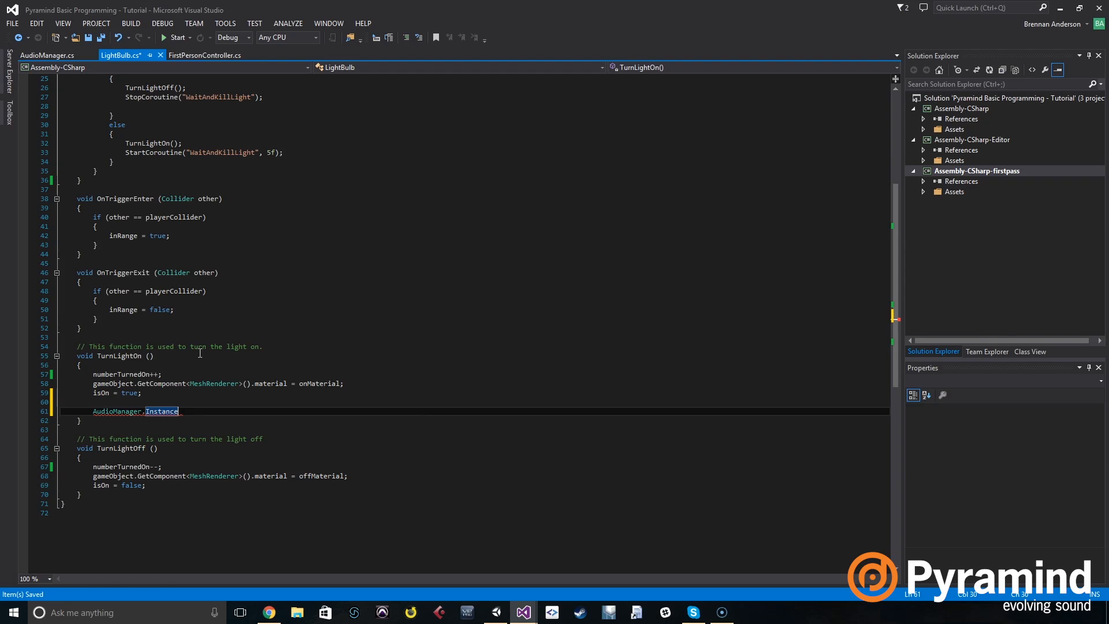
type(".PlaySoundPyramind")
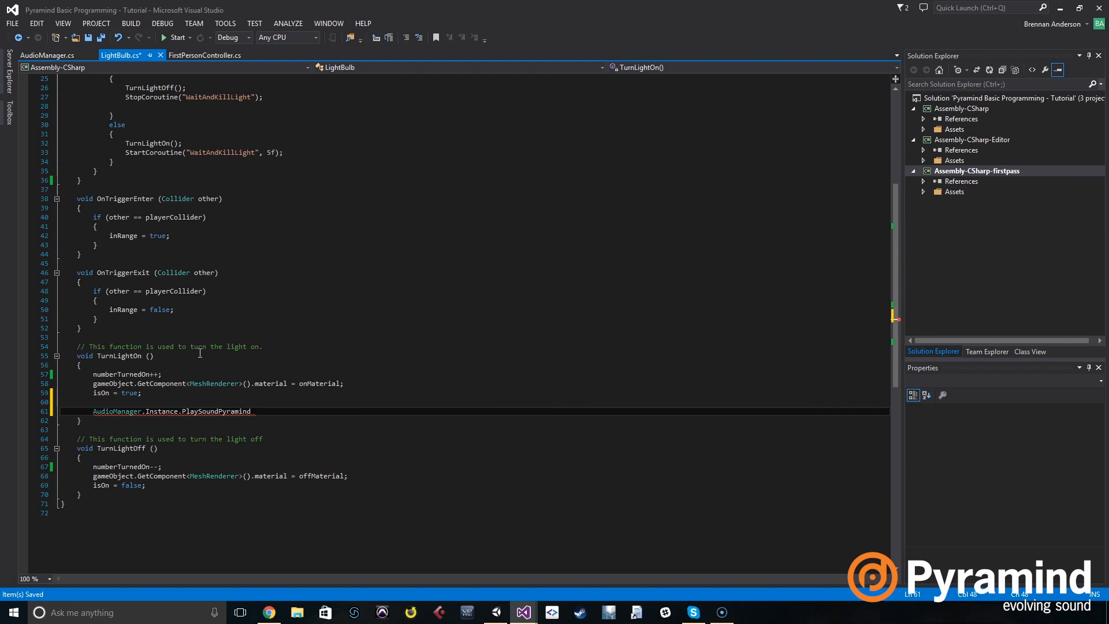
type("();")
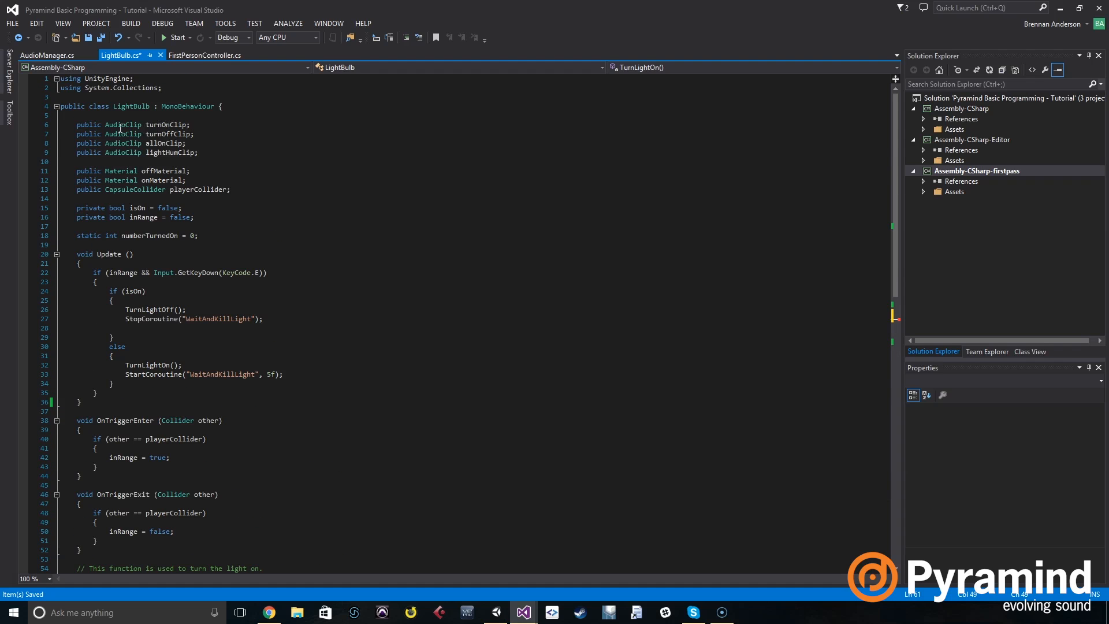
double_click(167, 125)
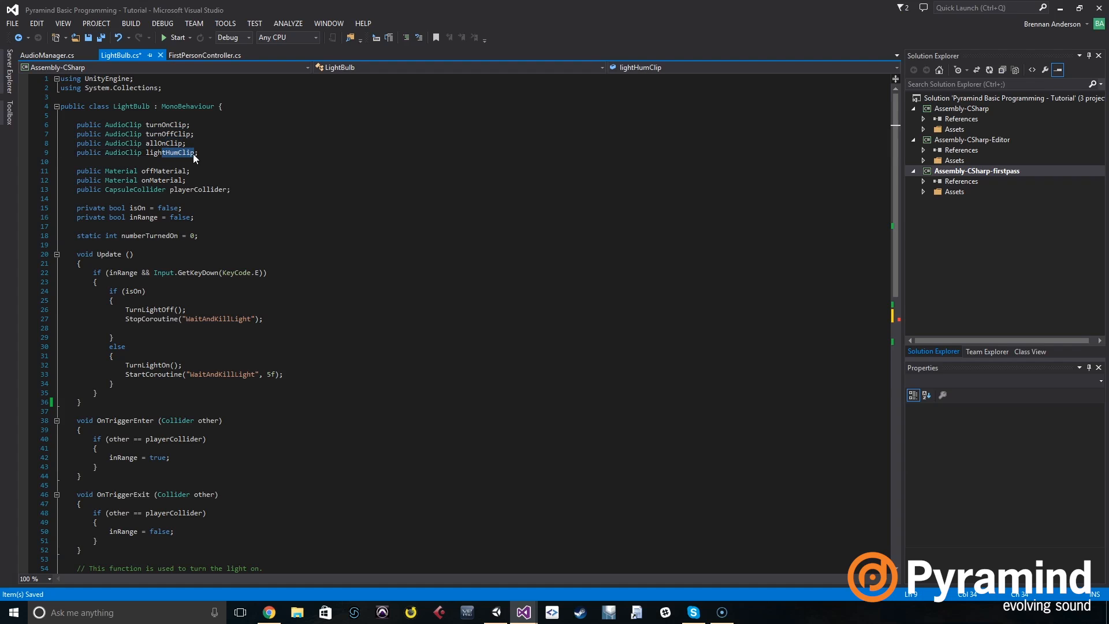
double_click(154, 124)
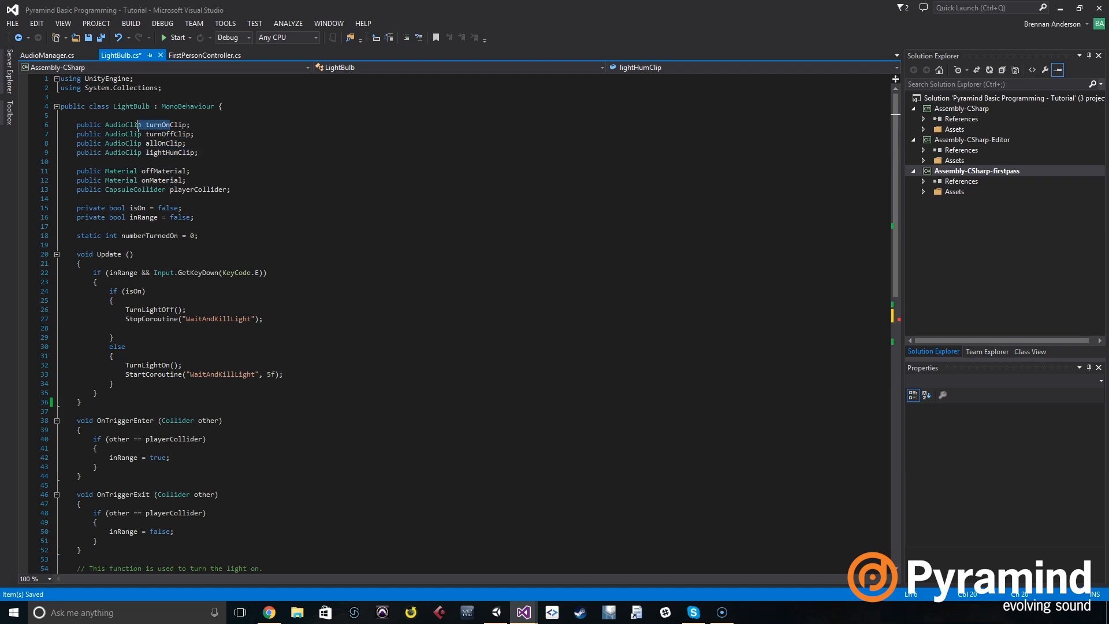
scroll("down", 3)
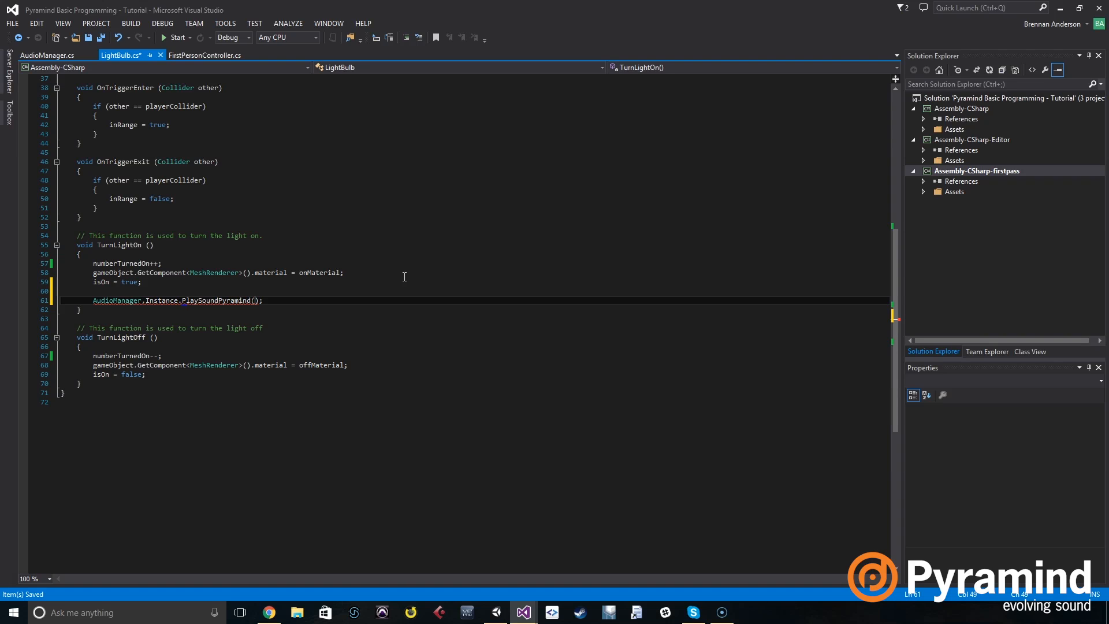
Step: Pass turnOnClip and gameObject as the PlaySoundPyramind arguments in TurnLightOn
type("turnOn")
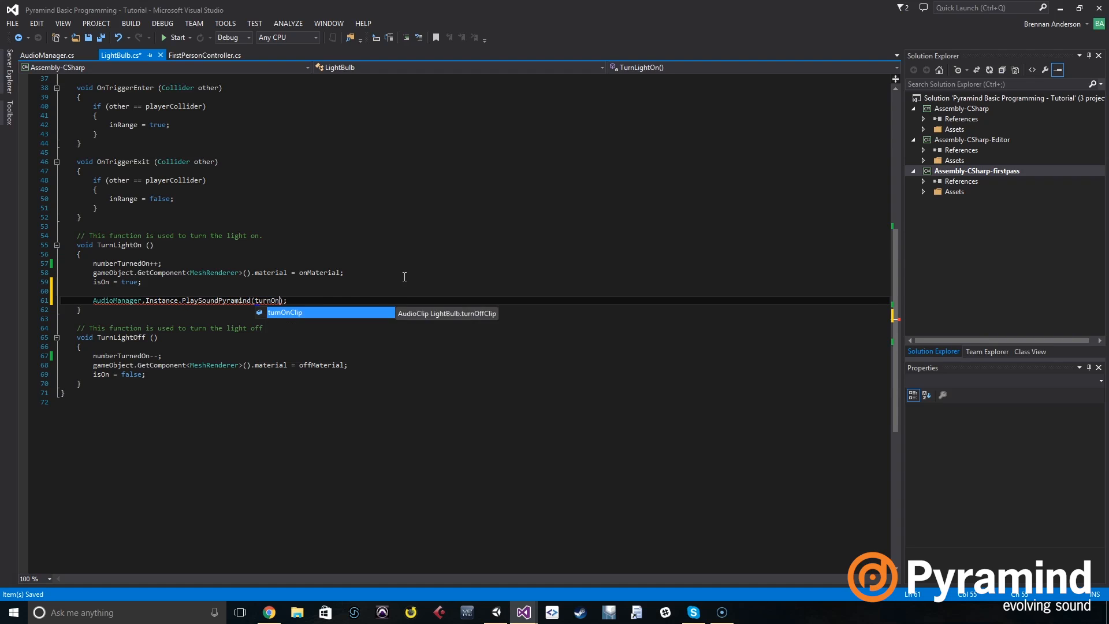
key("Tab")
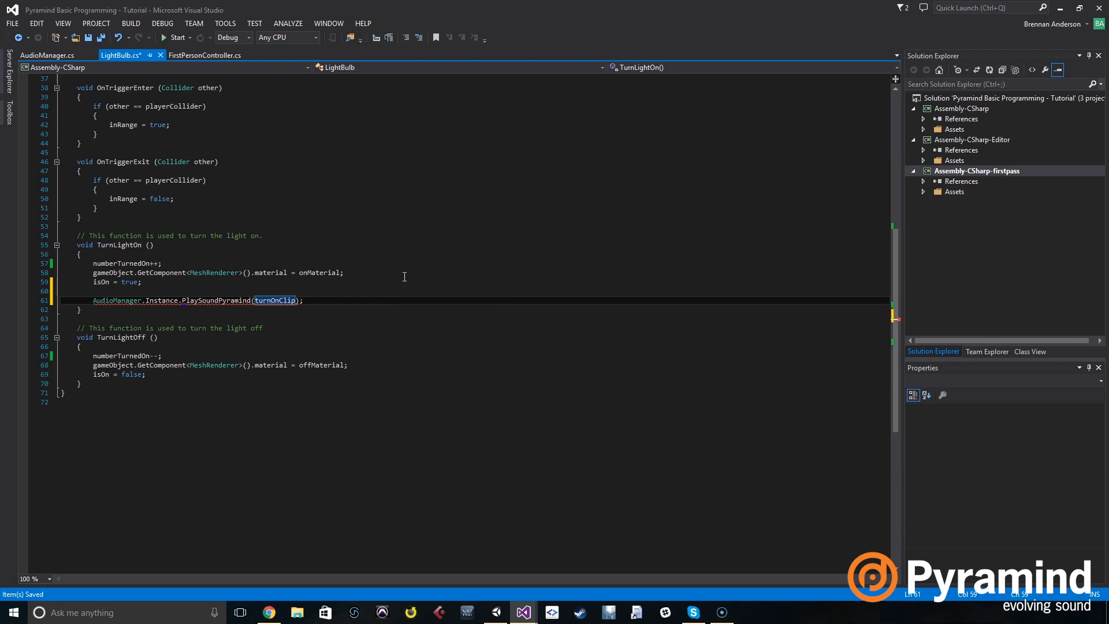
type(",")
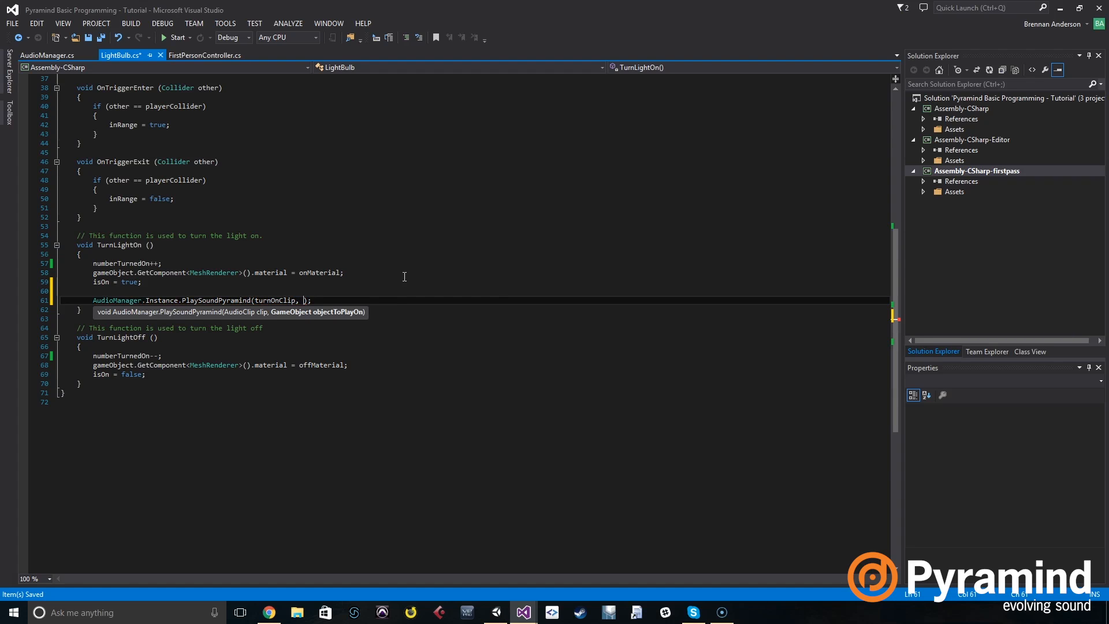
type("gameObject")
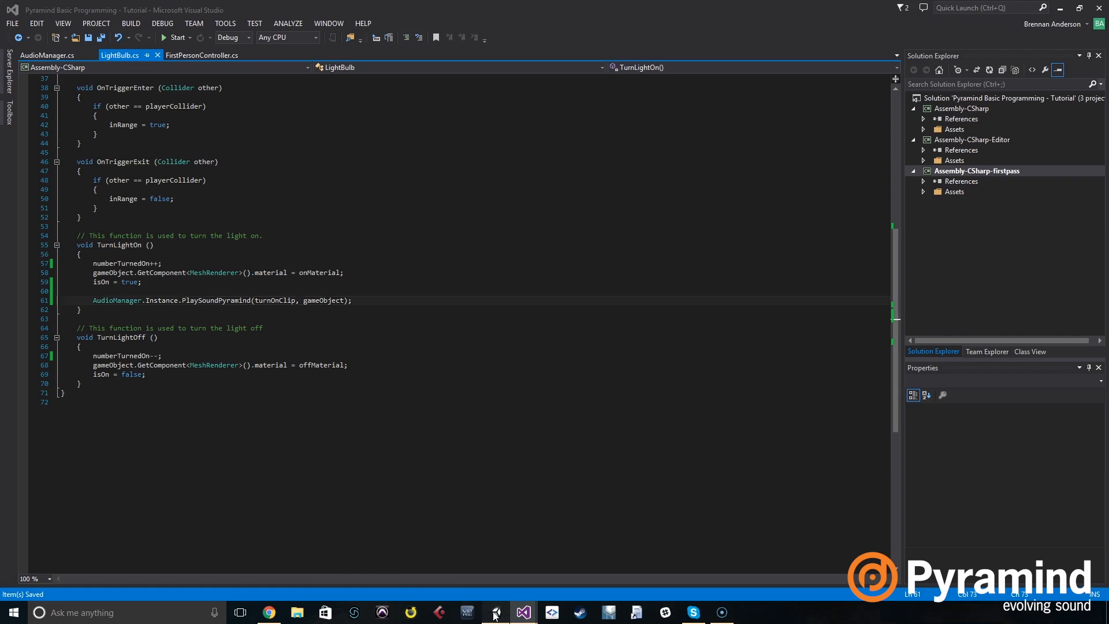
Step: Return to the Unity editor and stop Play mode
left_click(495, 612)
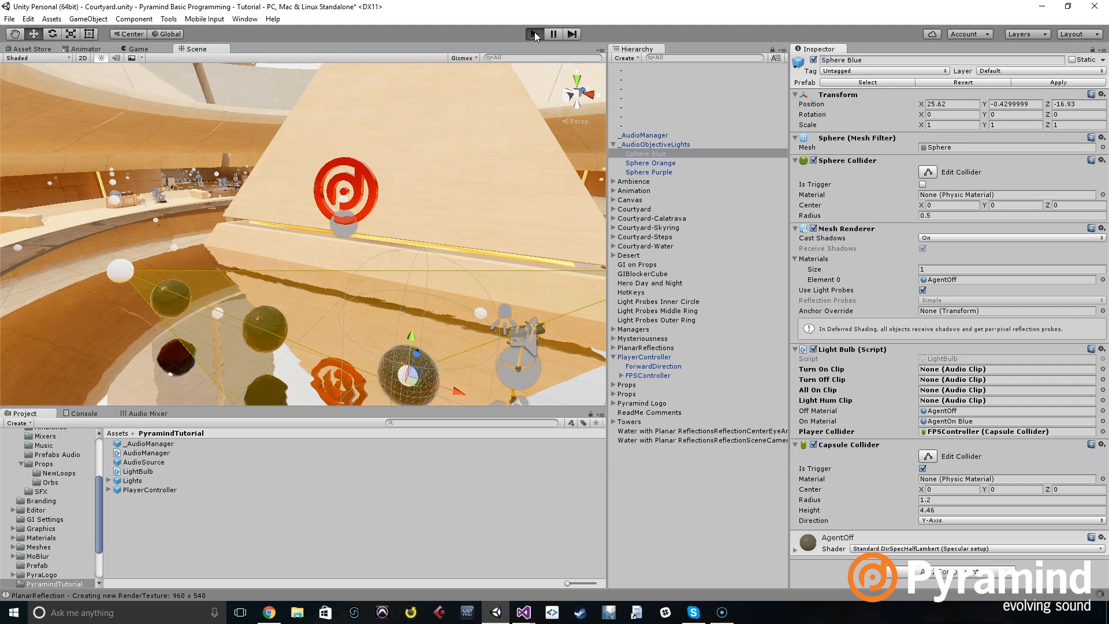
left_click(533, 33)
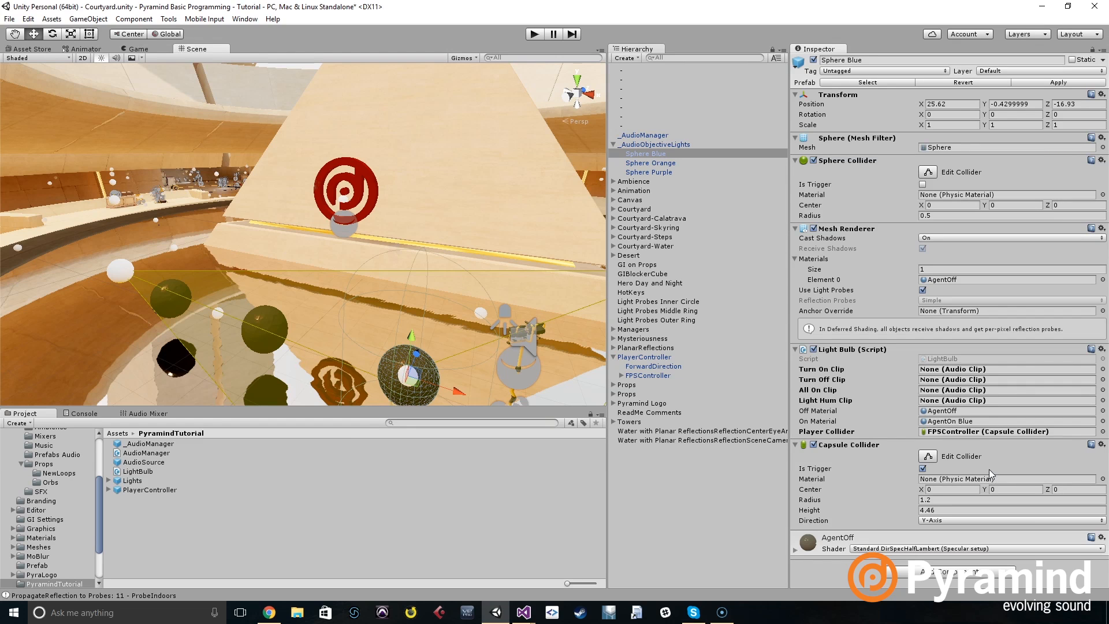
mouse_move(78, 407)
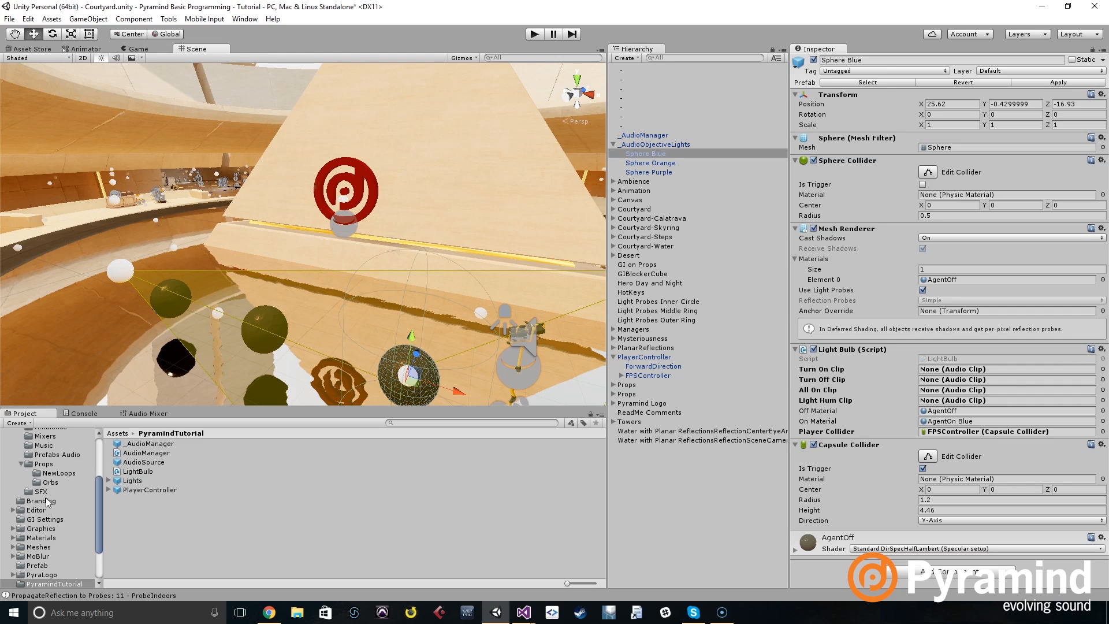
Step: Audition subtle_close_2 and several subtle_confirm clips in the SFX folder, then select Sphere Blue
left_click(35, 486)
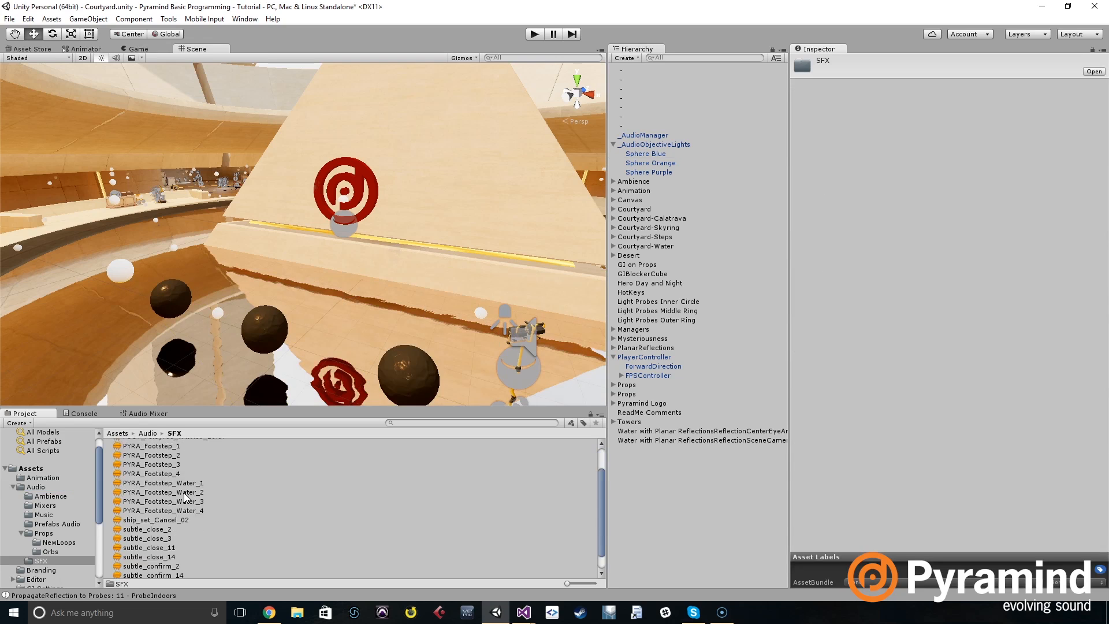
scroll("down", 3)
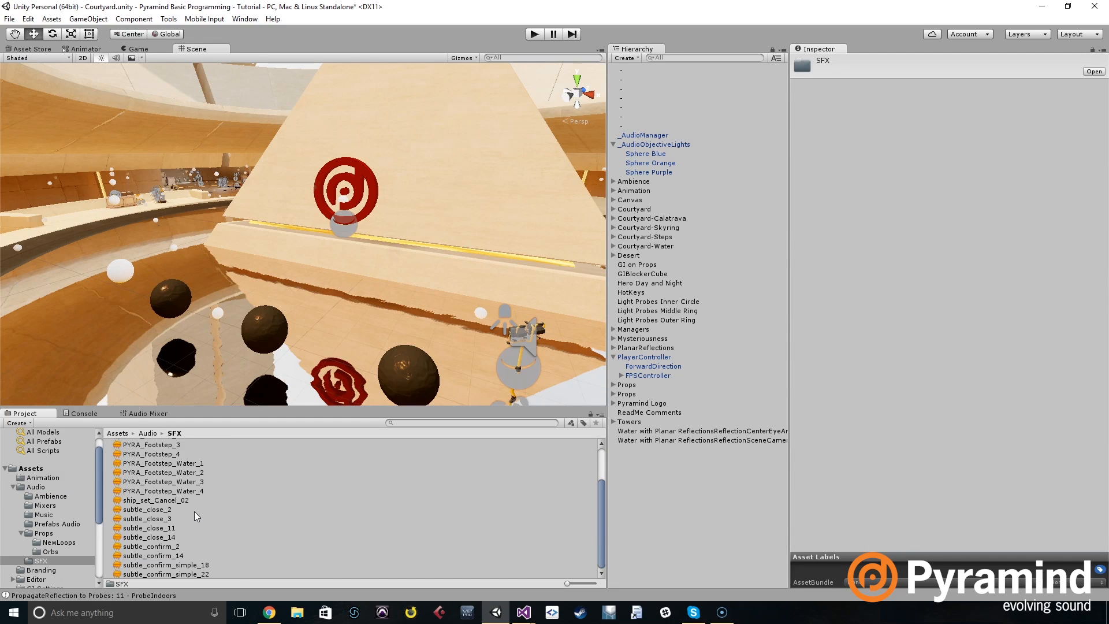
left_click(146, 509)
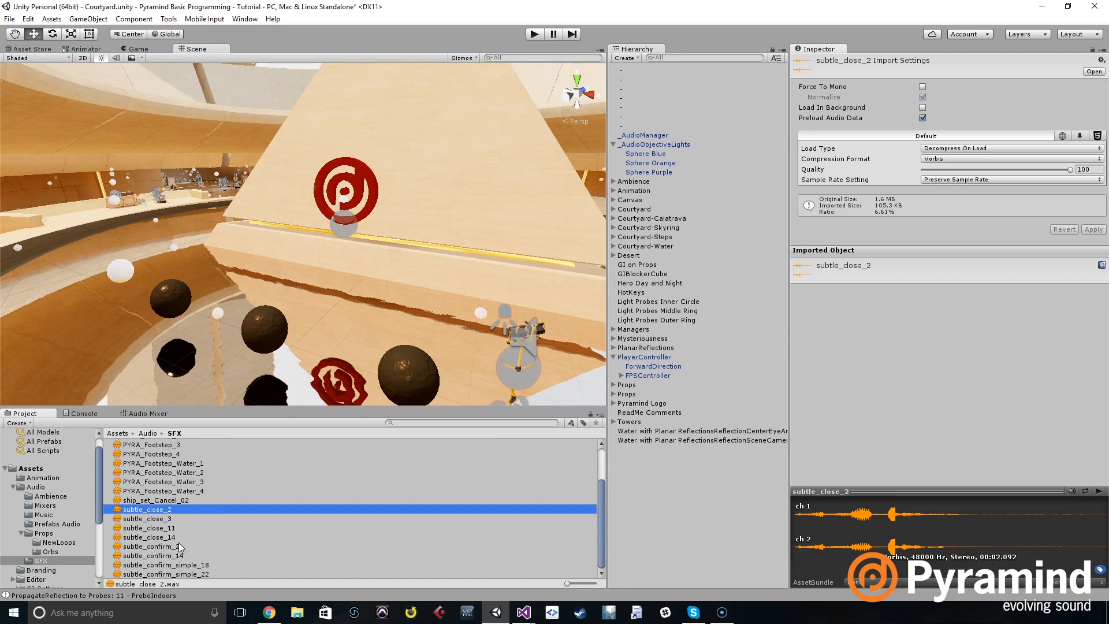
left_click(148, 545)
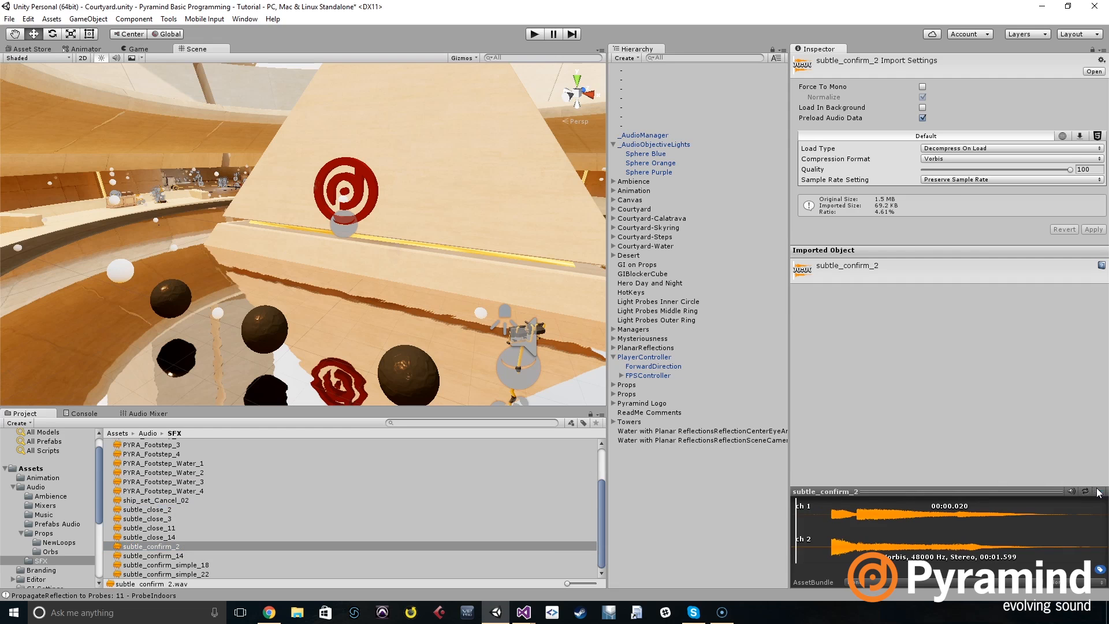
left_click(151, 555)
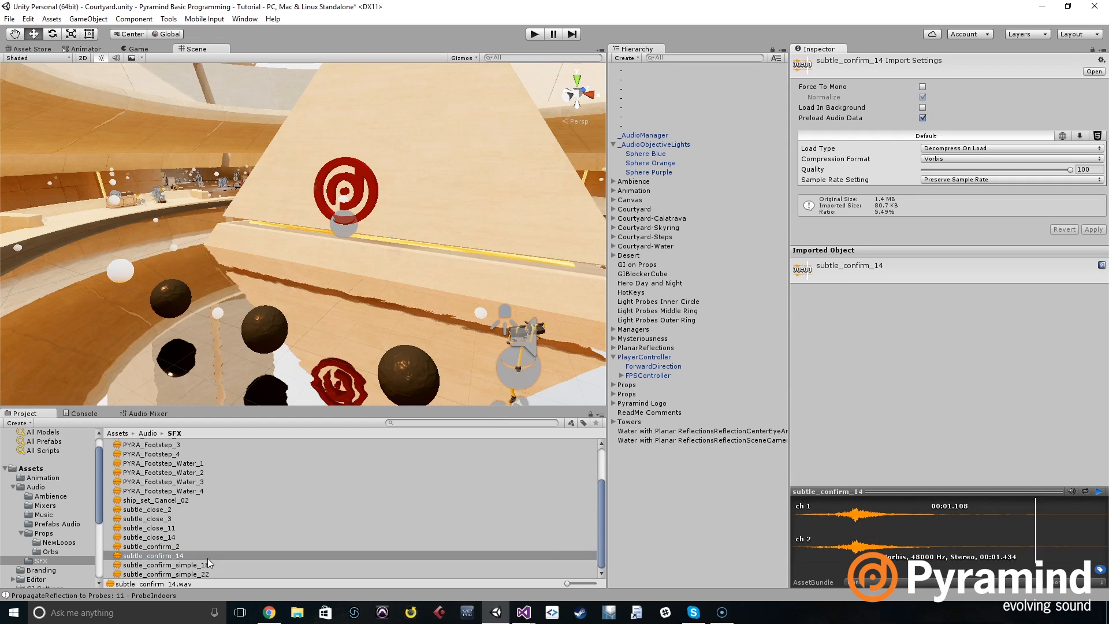
left_click(164, 564)
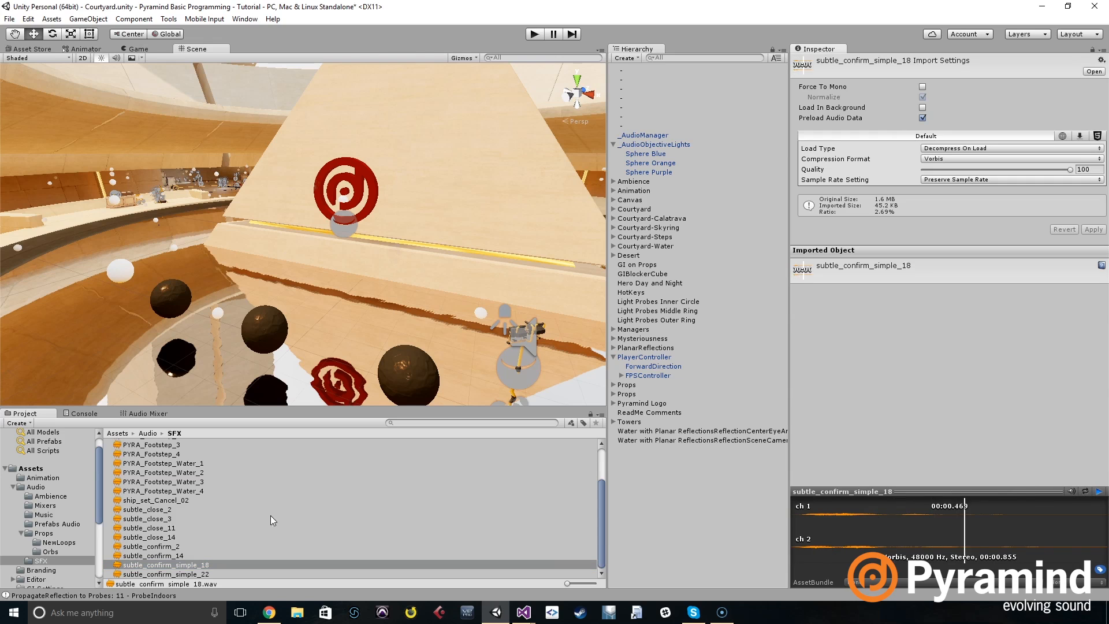
left_click(164, 574)
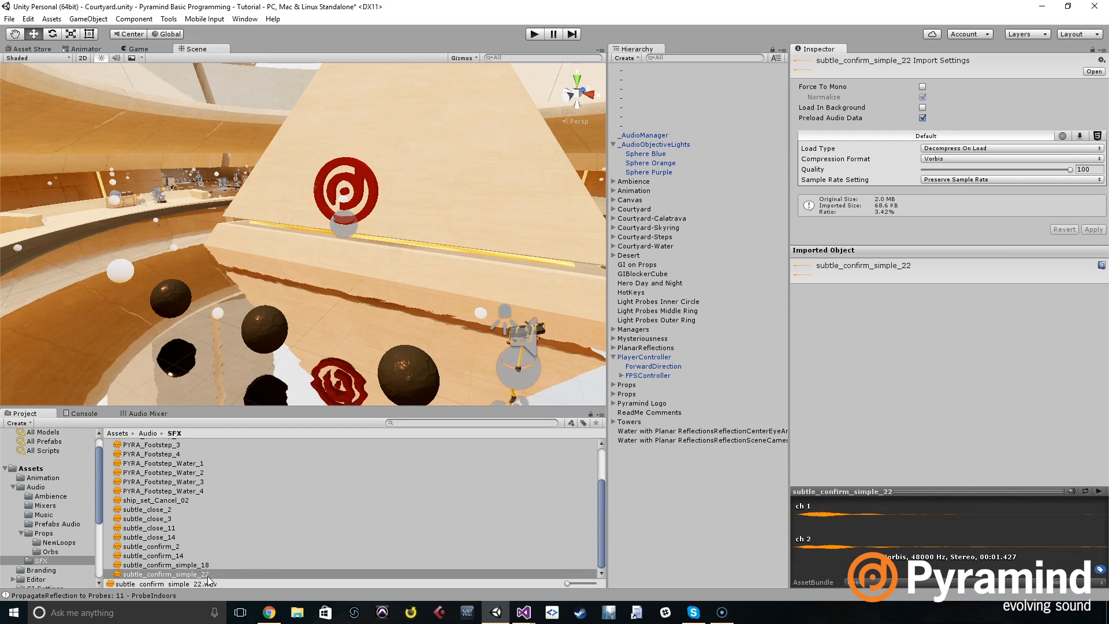
left_click(166, 564)
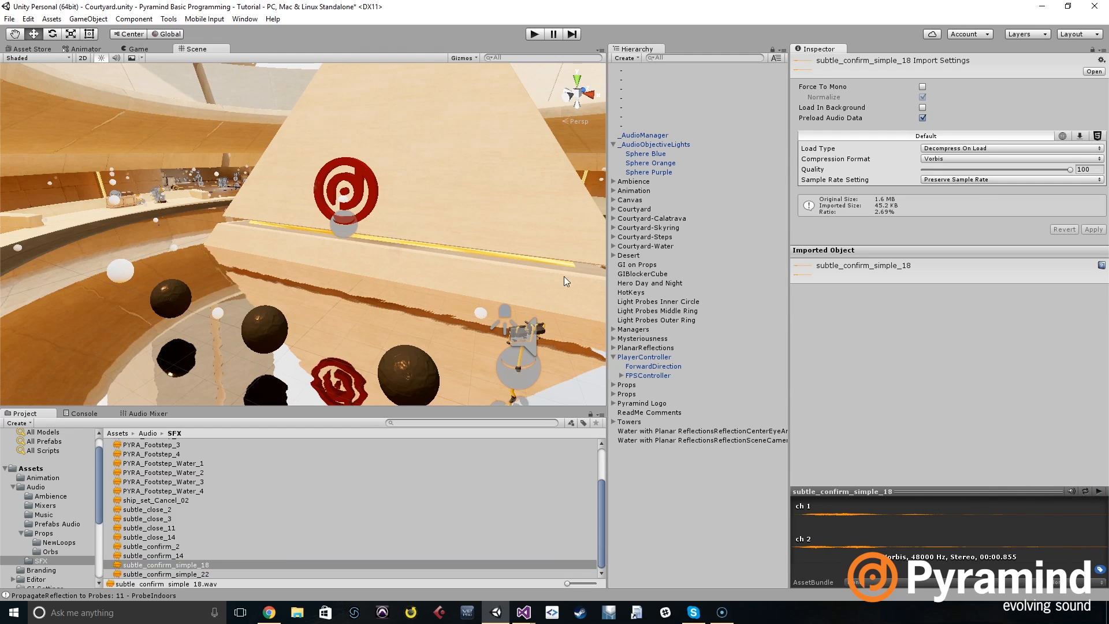
left_click(645, 153)
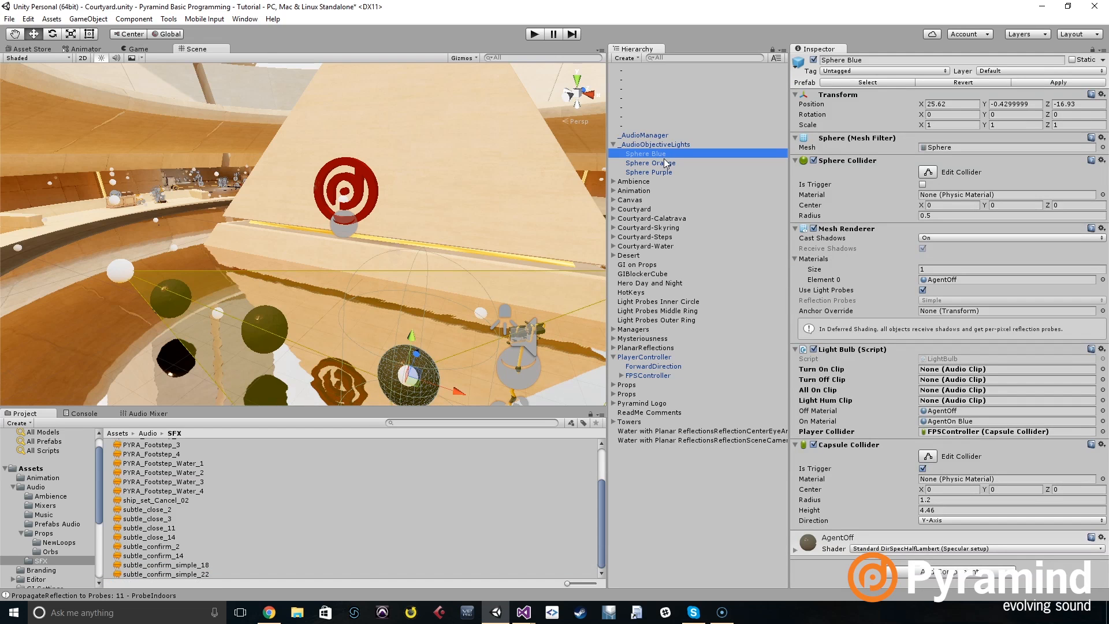
Step: Set subtle_confirm_simple_18 as the Turn On Clip for the blue, orange and purple spheres
left_click(648, 172)
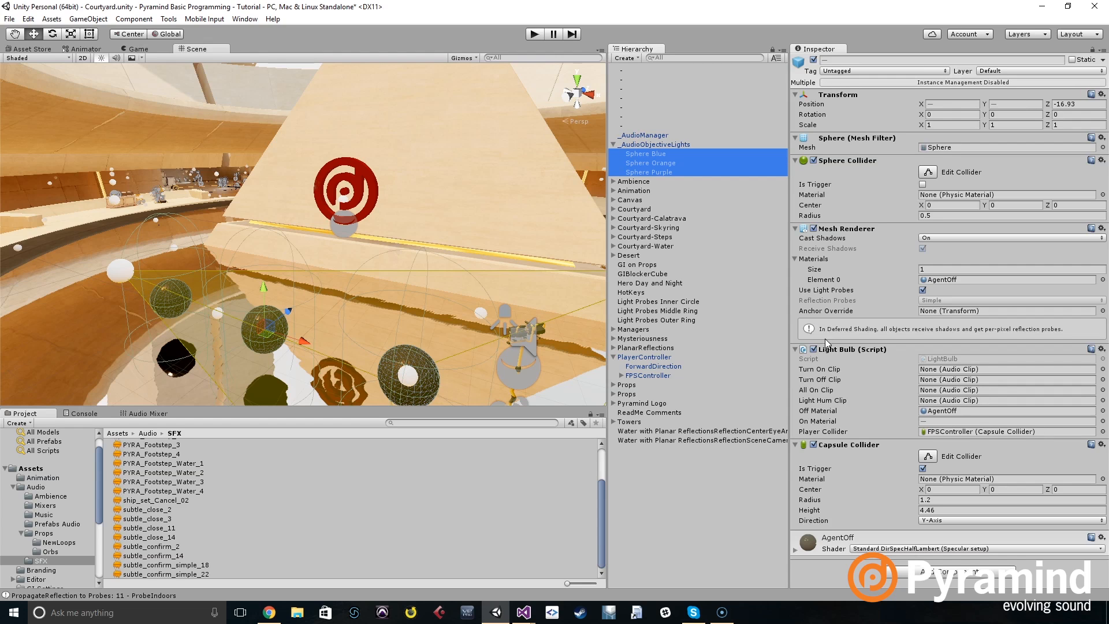
mouse_move(530, 484)
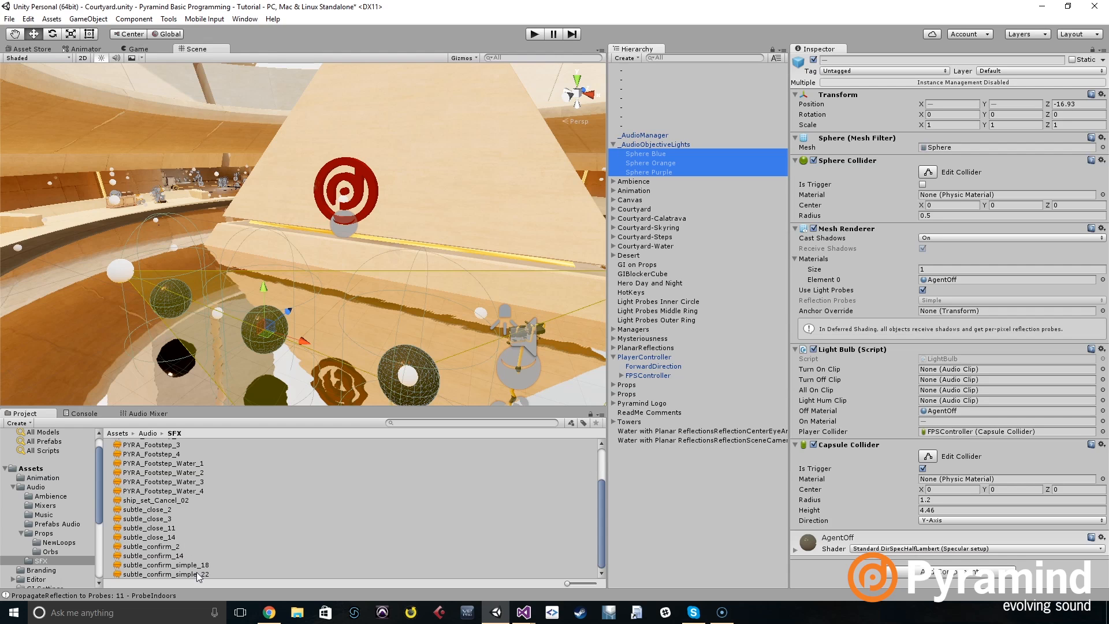
left_click(166, 565)
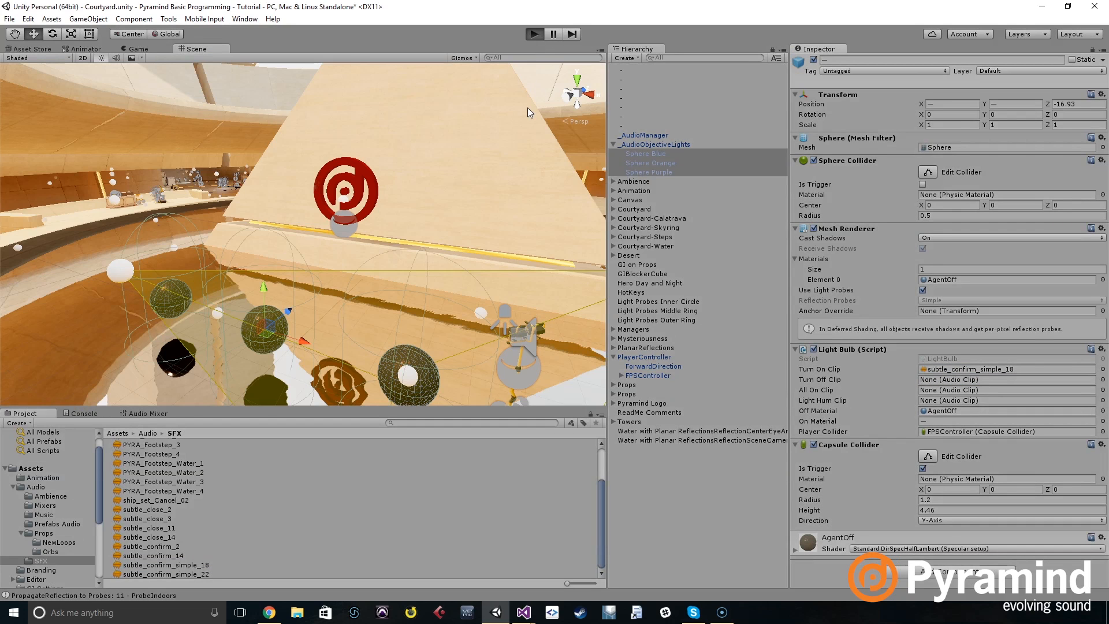
mouse_move(523, 157)
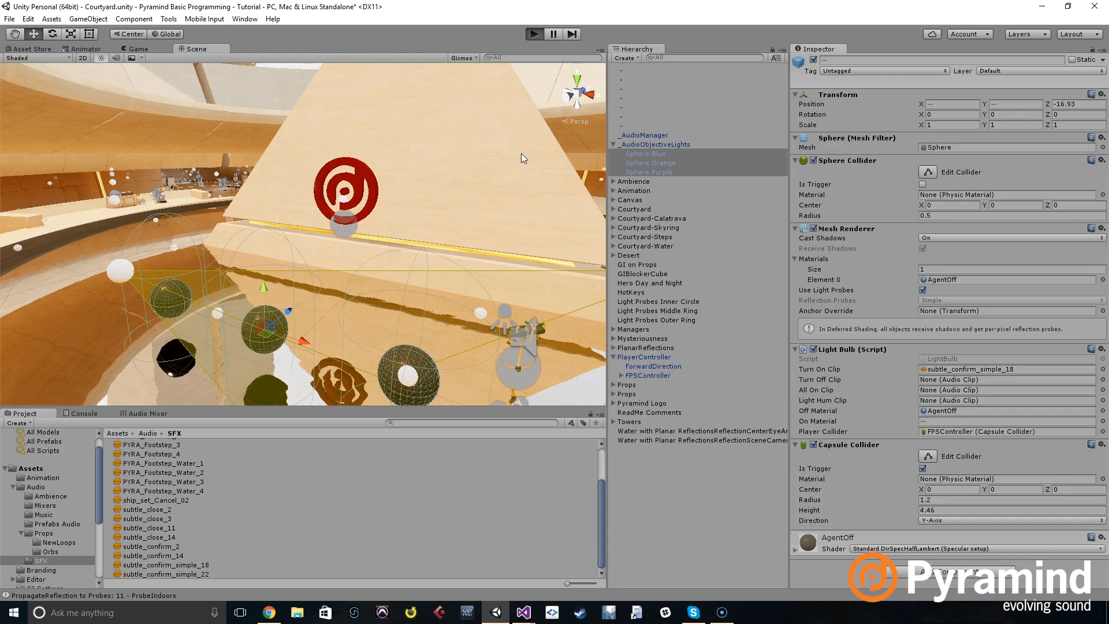
left_click(534, 33)
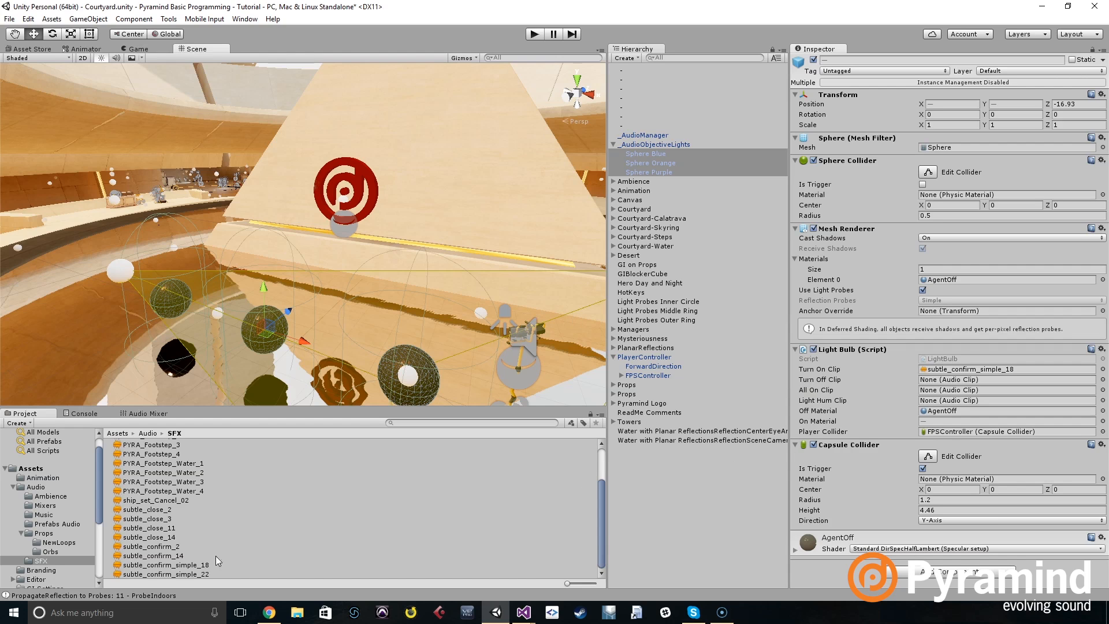
Step: Preview subtle_close_2 and subtle_close_3, and set subtle_close_3 as the spheres' Turn Off Clip
left_click(147, 509)
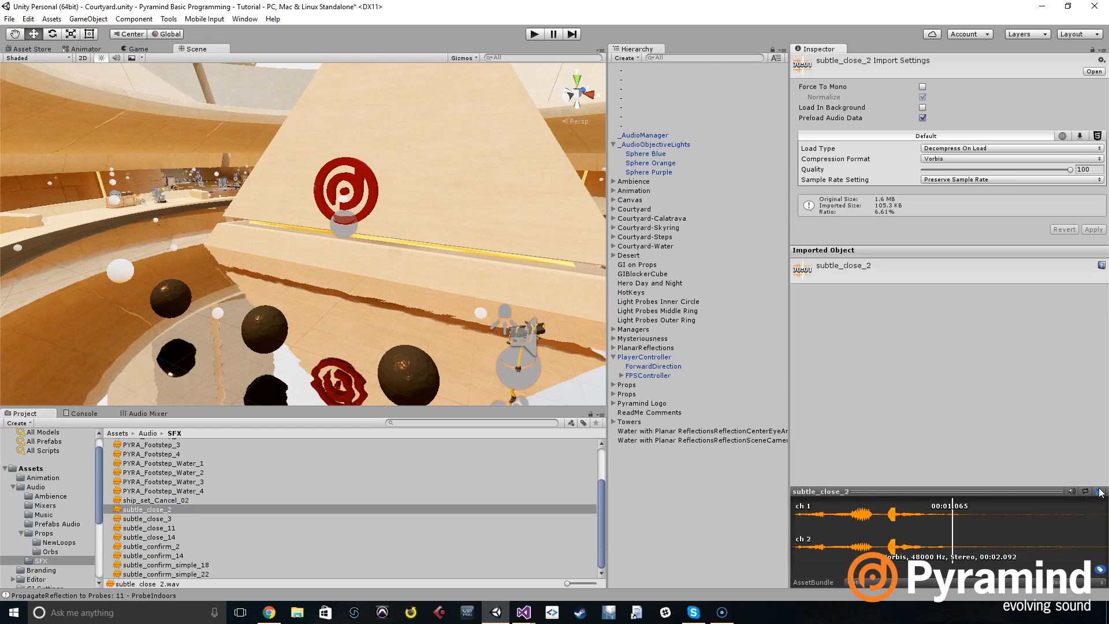
left_click(148, 519)
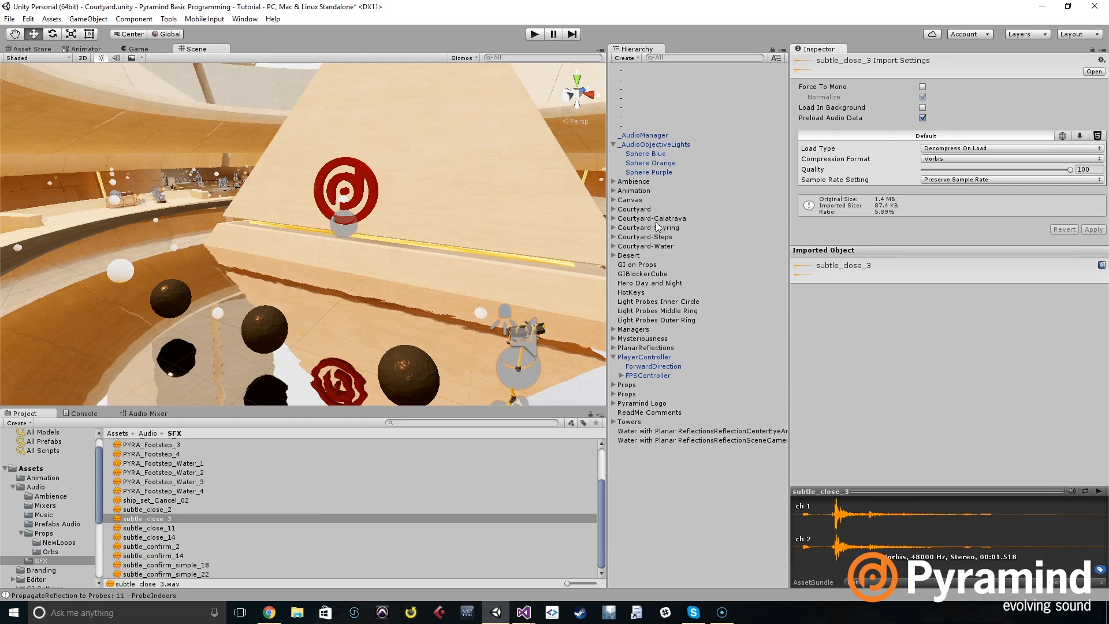
left_click(646, 153)
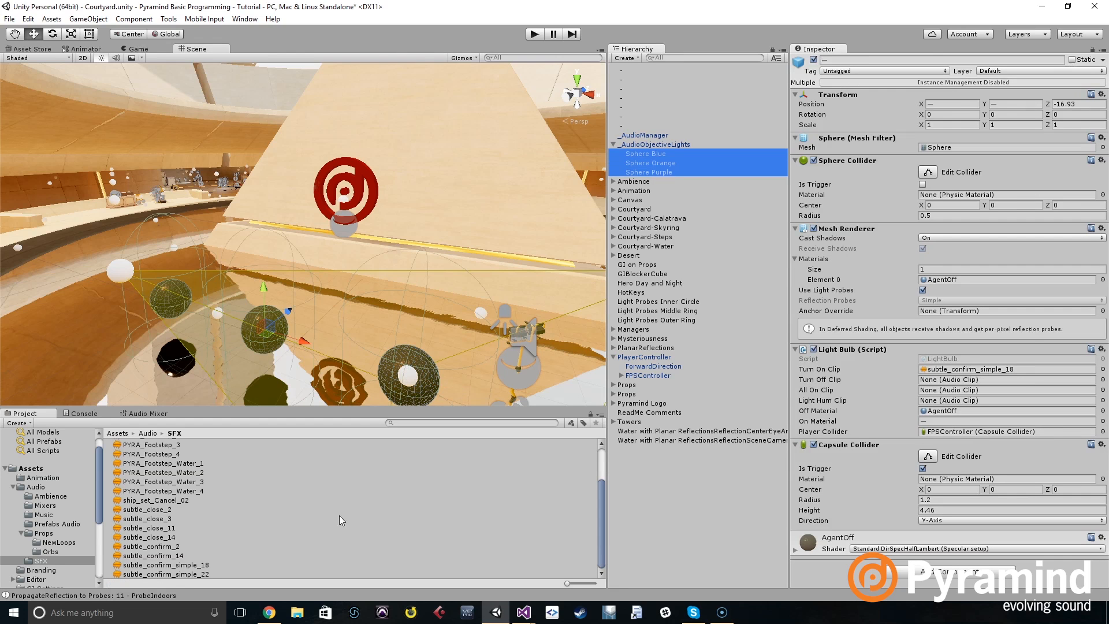
mouse_move(164, 548)
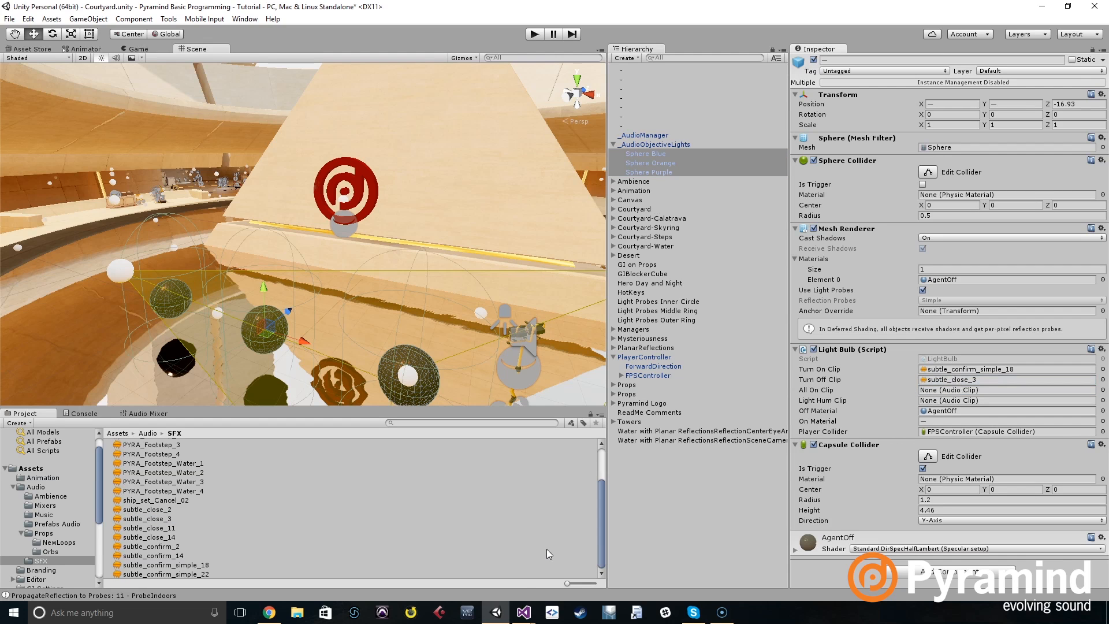
left_click(523, 612)
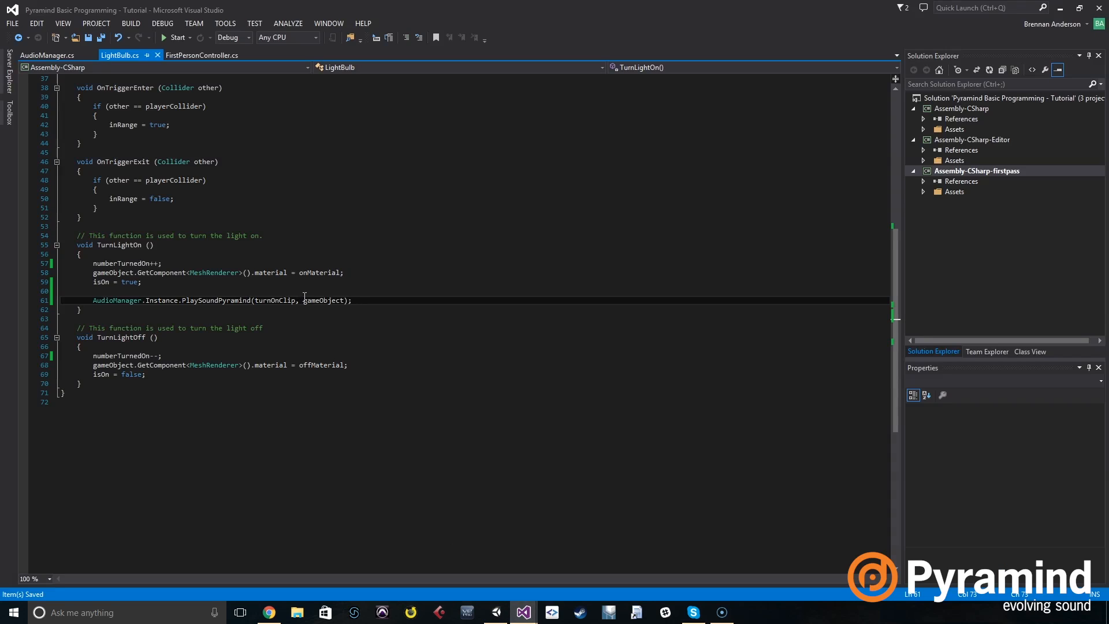
Step: Copy the PlaySoundPyramind call into TurnLightOff with the off clip, then run the game
left_click_drag(287, 299, 352, 300)
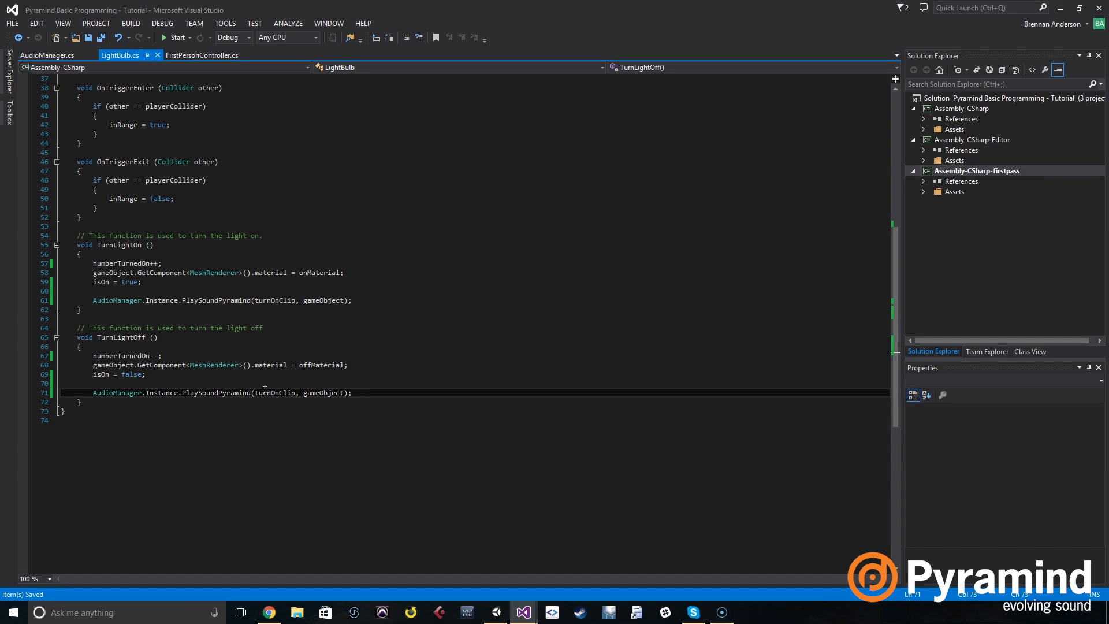
double_click(267, 392)
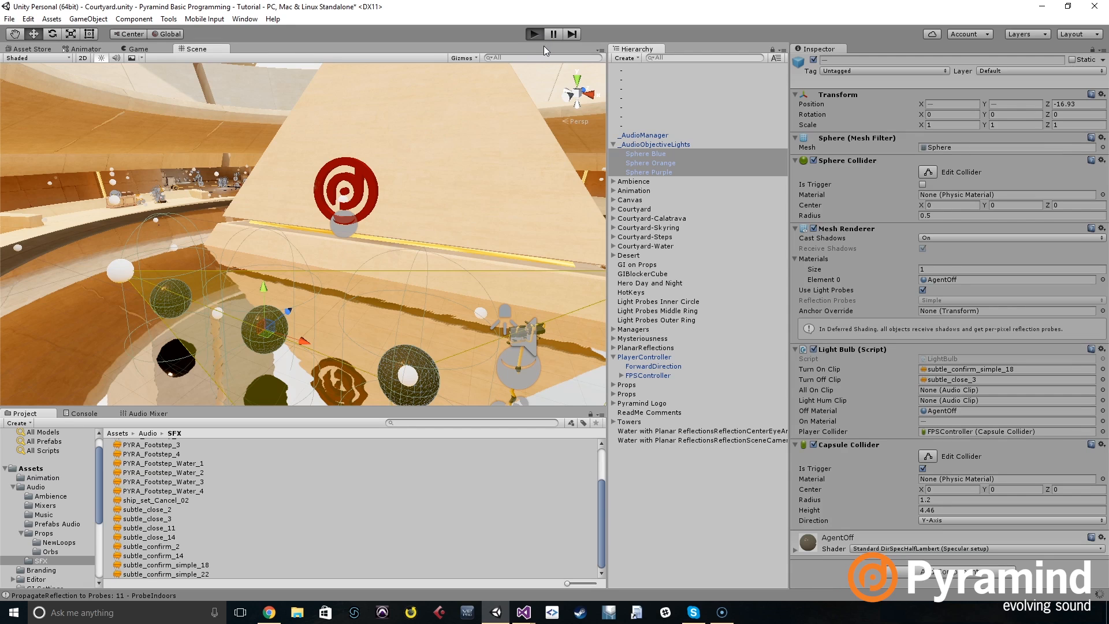
left_click(534, 34)
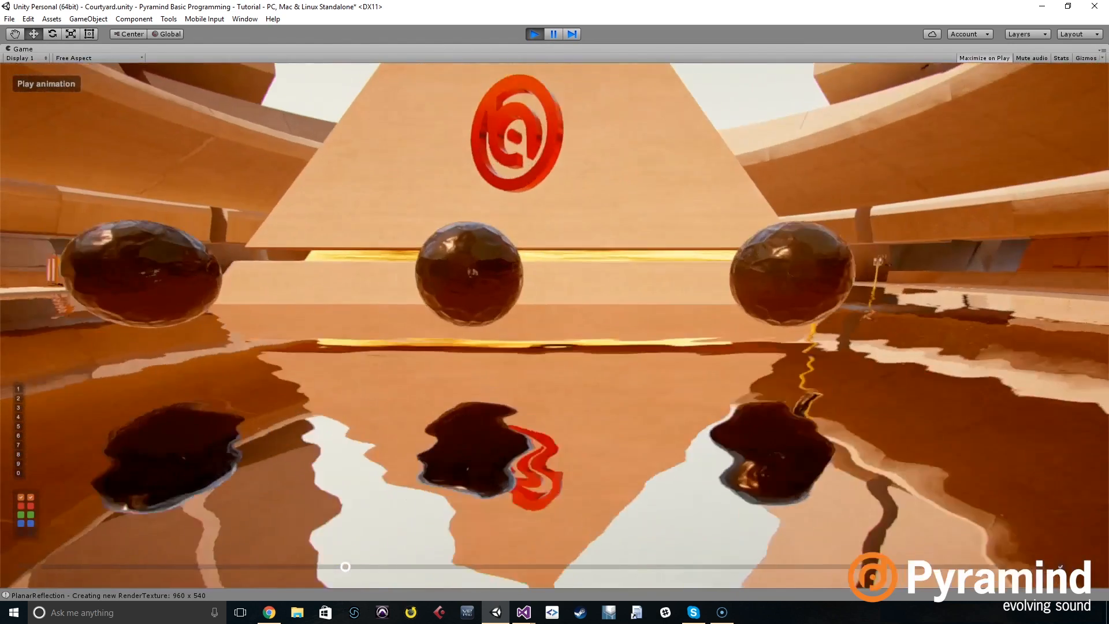